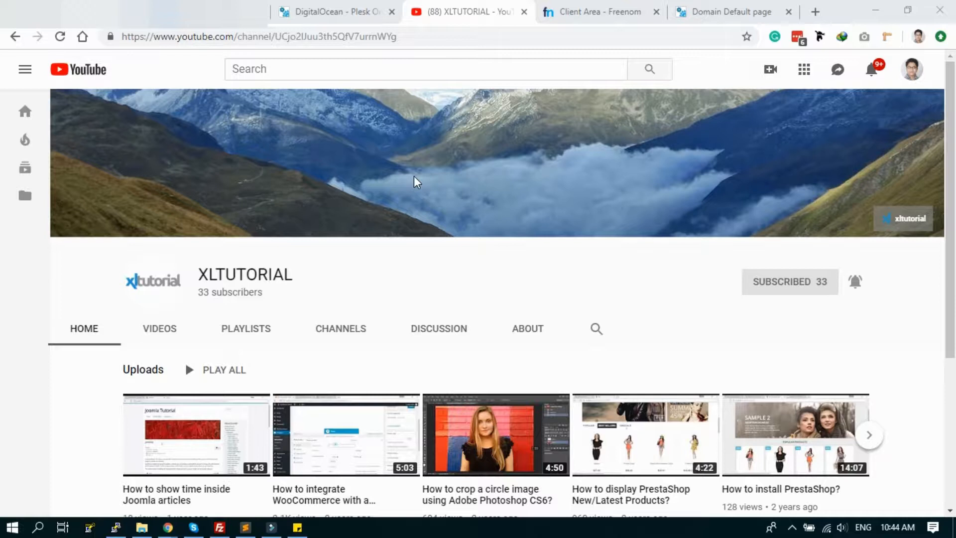
{"action": "mouse_move", "coordinate": [860, 287]}
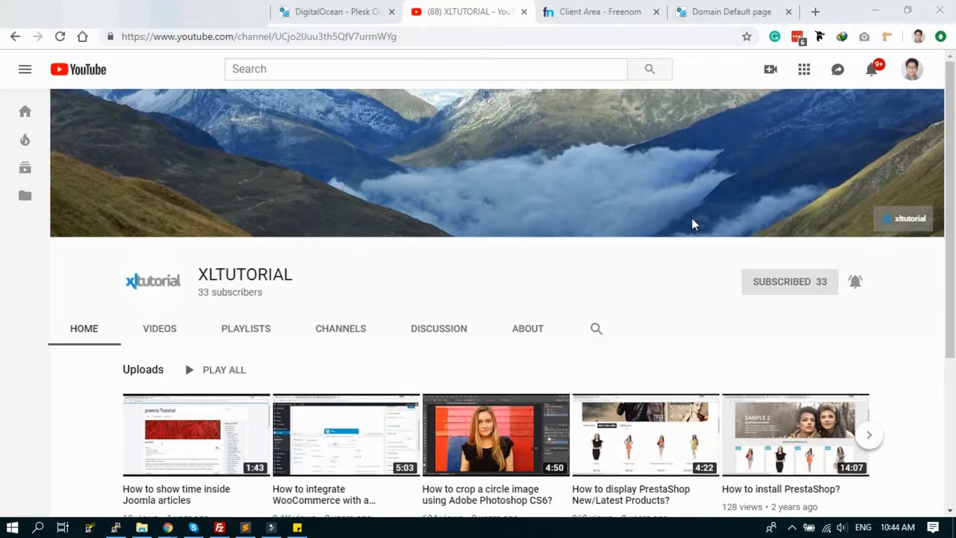
{"action": "mouse_move", "coordinate": [681, 221]}
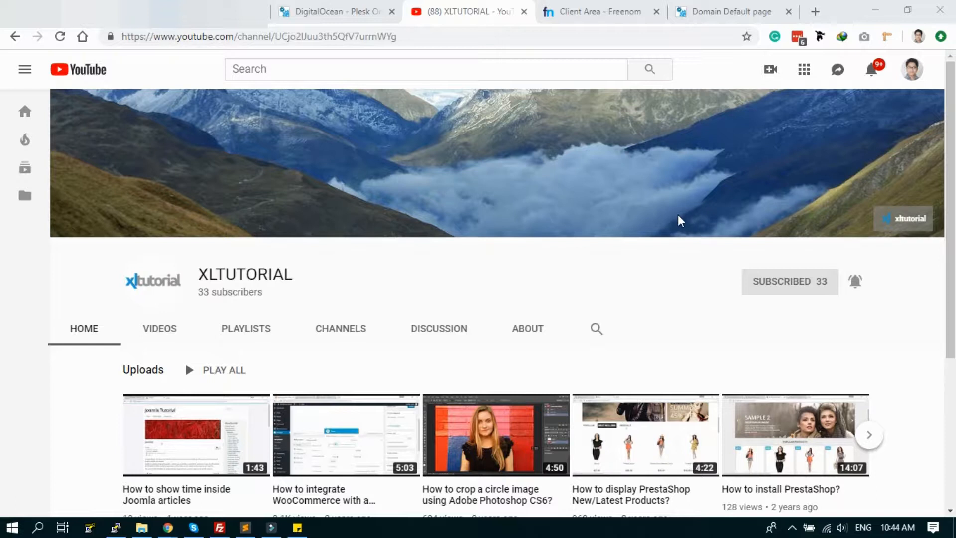
{"action": "mouse_move", "coordinate": [536, 186]}
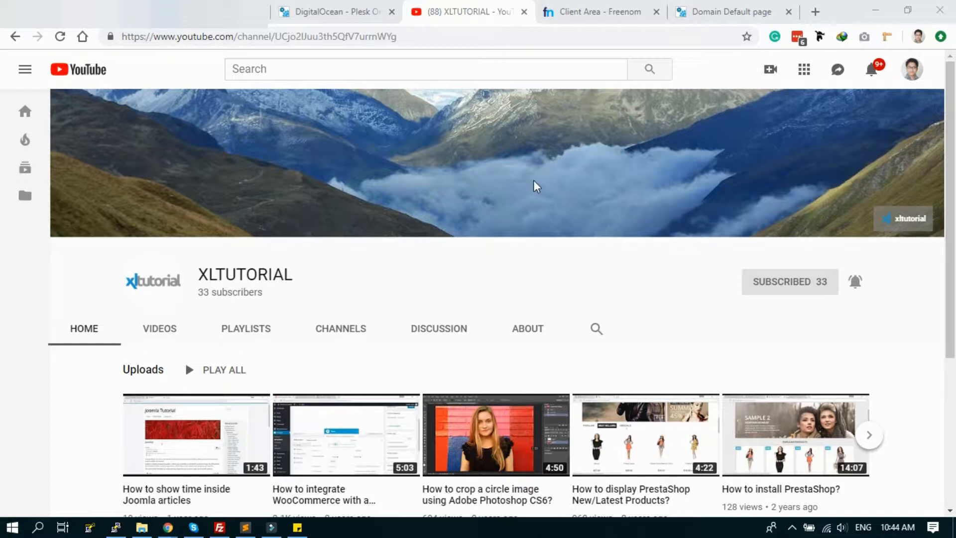
- Switch to the 'DigitalOcean - Plesk Onyx' tab showing the active xltutorial.tk DNS zone
{"action": "left_click", "coordinate": [332, 11]}
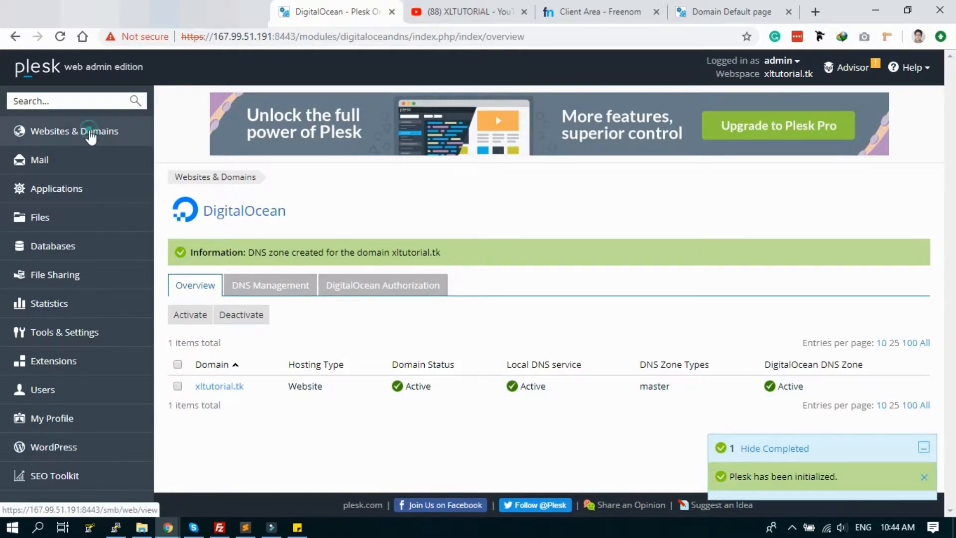
- Go to Websites & Domains to list the xltutorial.tk website
{"action": "left_click", "coordinate": [74, 131]}
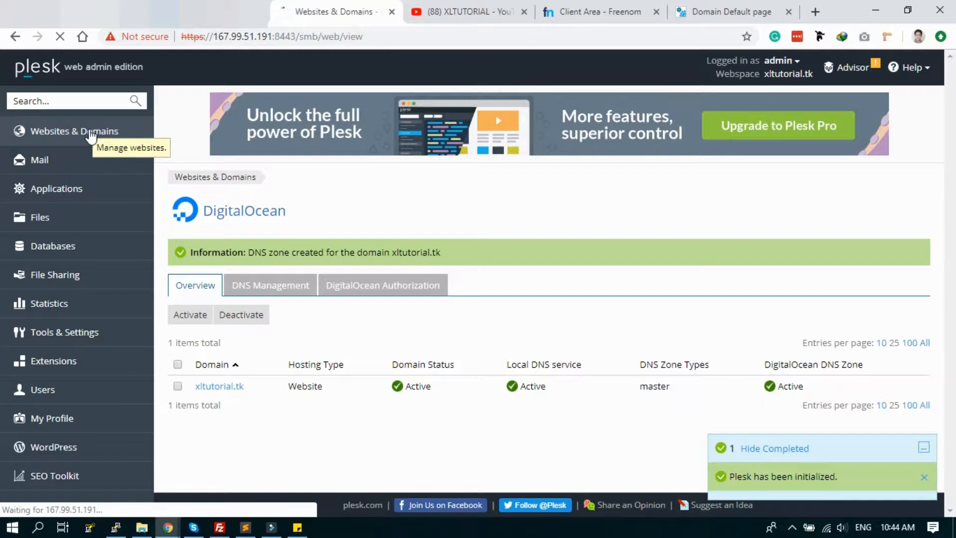
{"action": "left_click", "coordinate": [74, 131]}
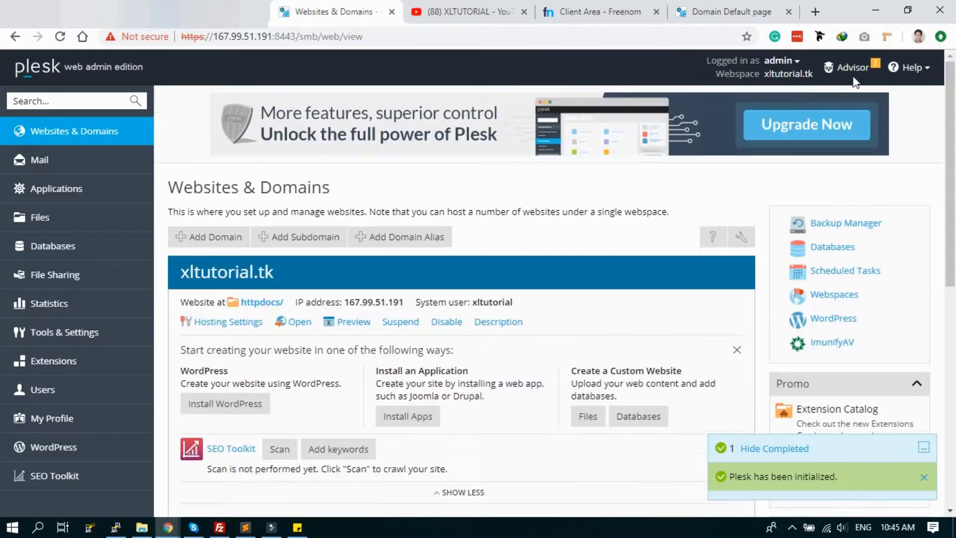
{"action": "mouse_move", "coordinate": [848, 67]}
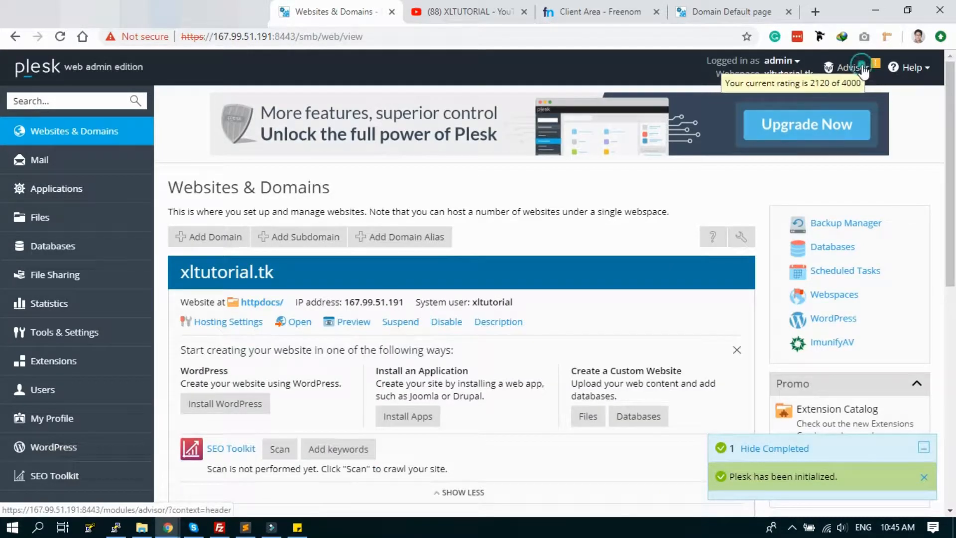
- Check the 2120 Advisor rating and browse the Security, Performance and Backup recommendations
{"action": "left_click", "coordinate": [848, 68]}
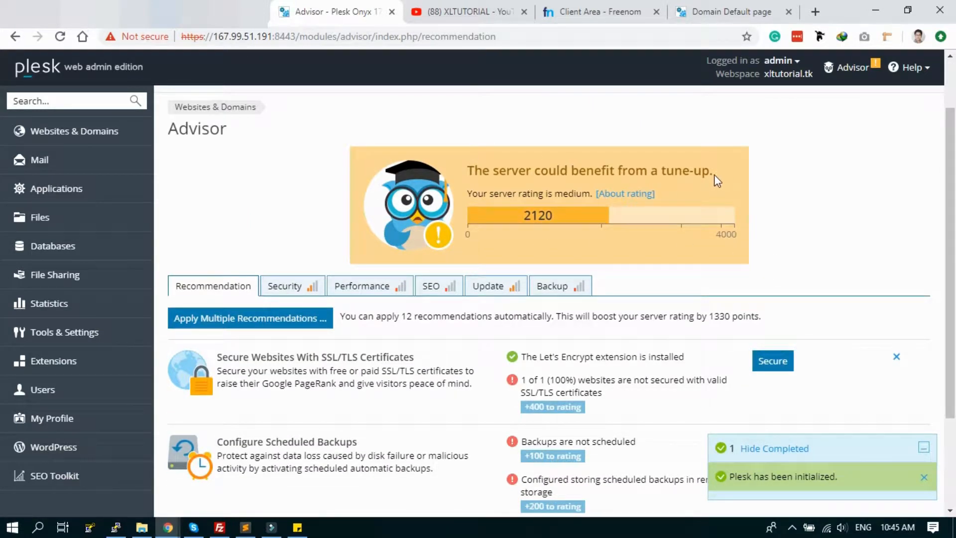
{"action": "mouse_move", "coordinate": [625, 194]}
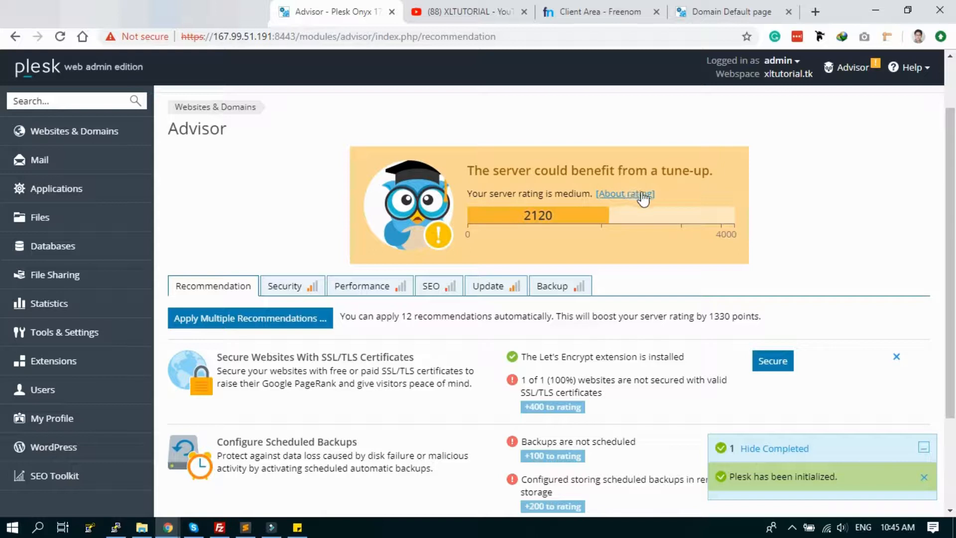
{"action": "mouse_move", "coordinate": [631, 196]}
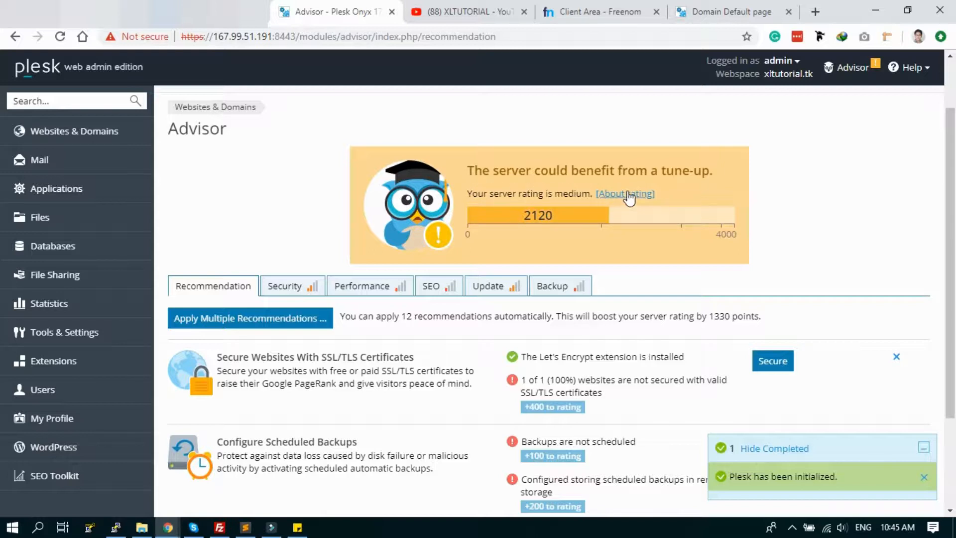
{"action": "scroll", "scroll_direction": "down", "scroll_amount": 3}
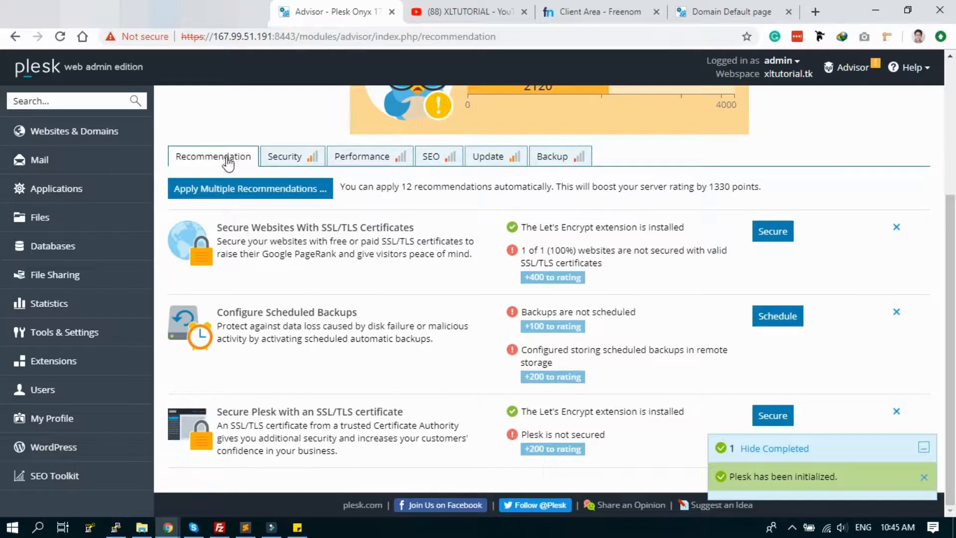
{"action": "mouse_move", "coordinate": [296, 177]}
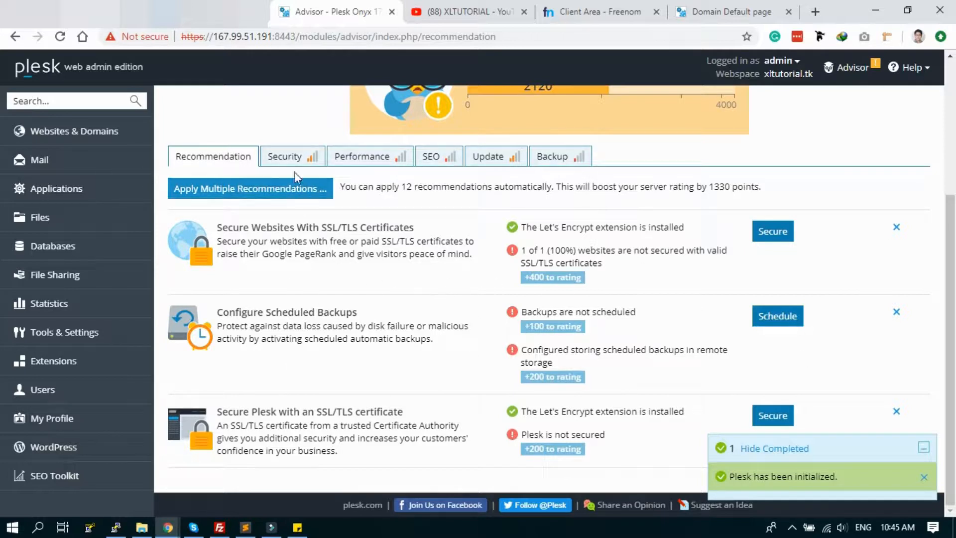
{"action": "left_click", "coordinate": [285, 156]}
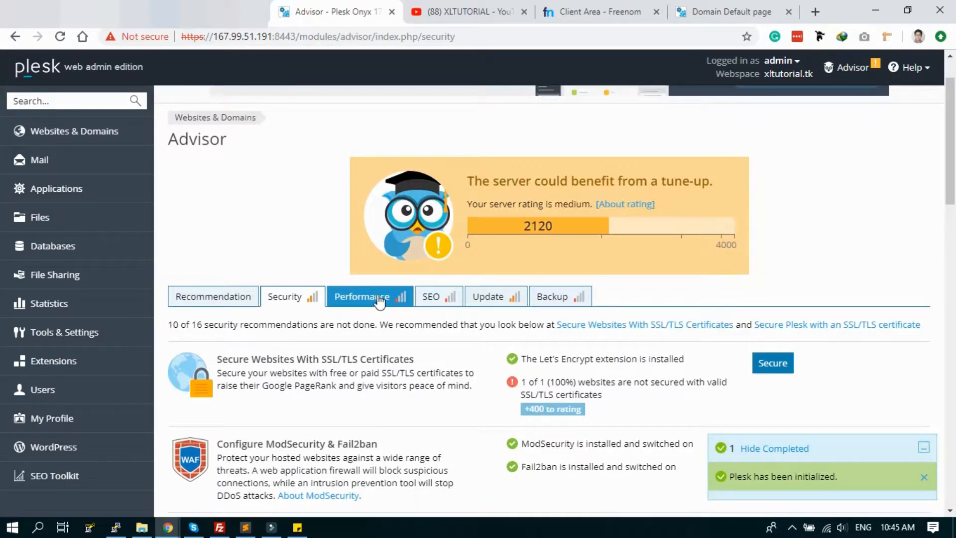
{"action": "left_click", "coordinate": [369, 295]}
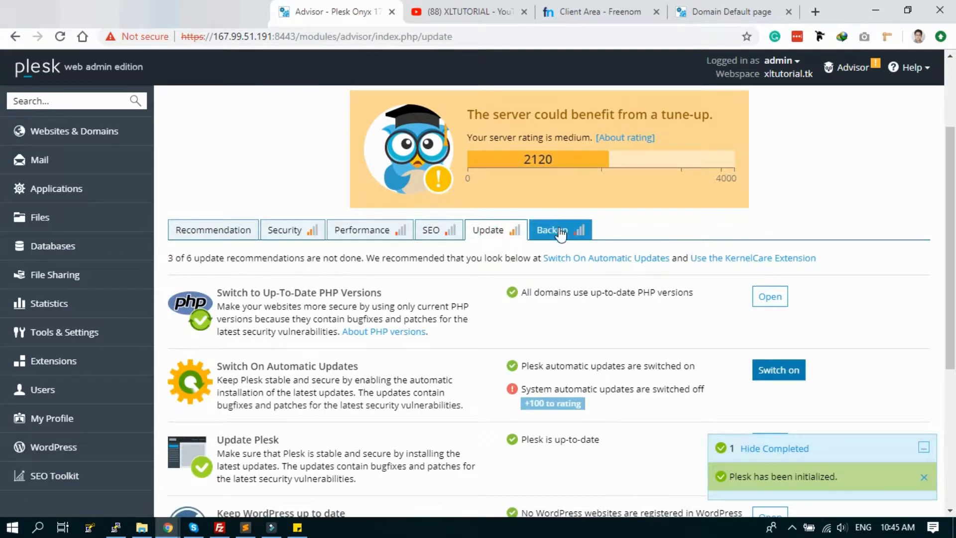
{"action": "left_click", "coordinate": [551, 230]}
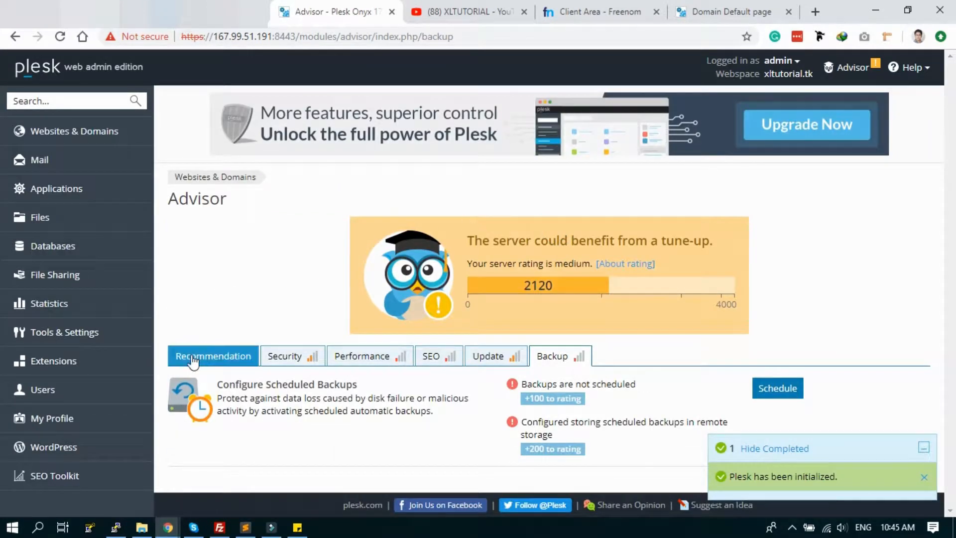
{"action": "left_click", "coordinate": [213, 355]}
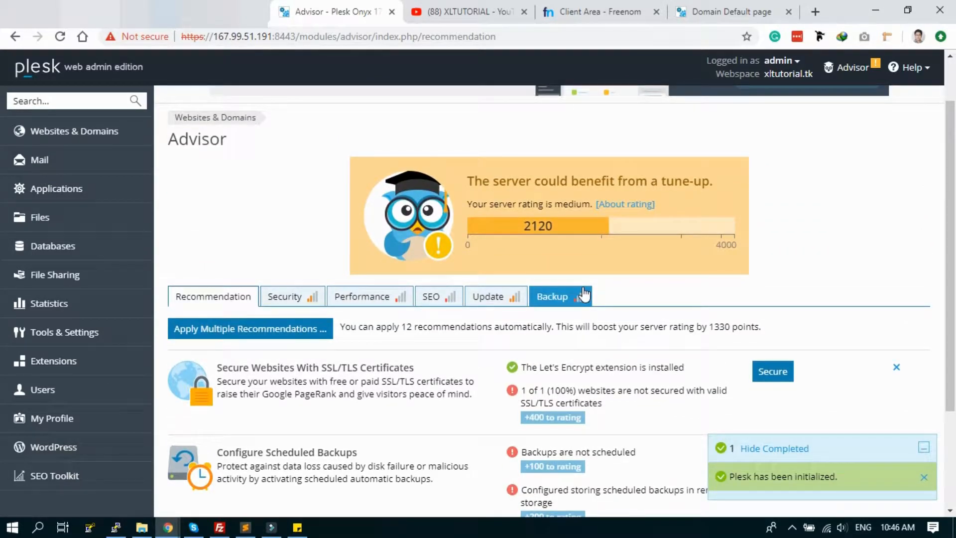
{"action": "mouse_move", "coordinate": [191, 351]}
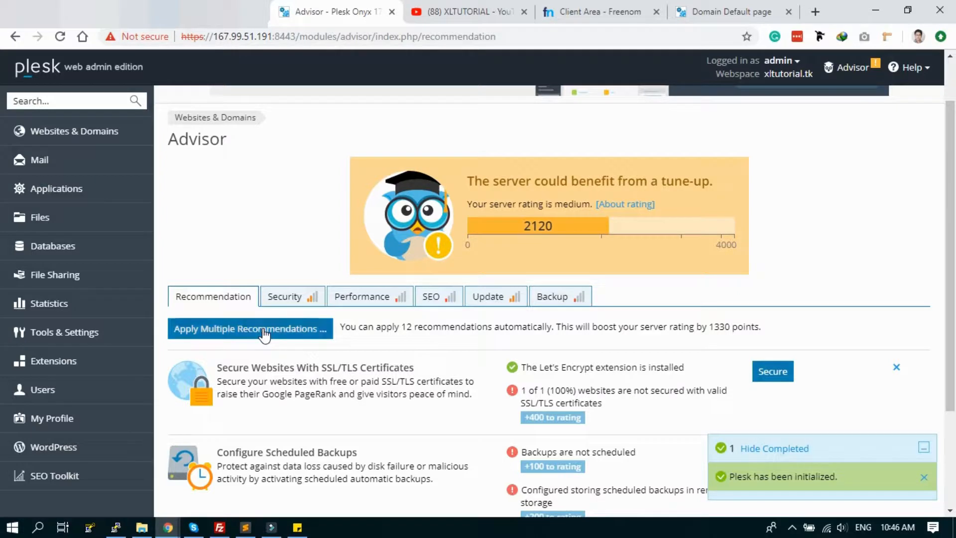
- Keep all twelve automatic recommendations selected and apply them
{"action": "left_click", "coordinate": [250, 329]}
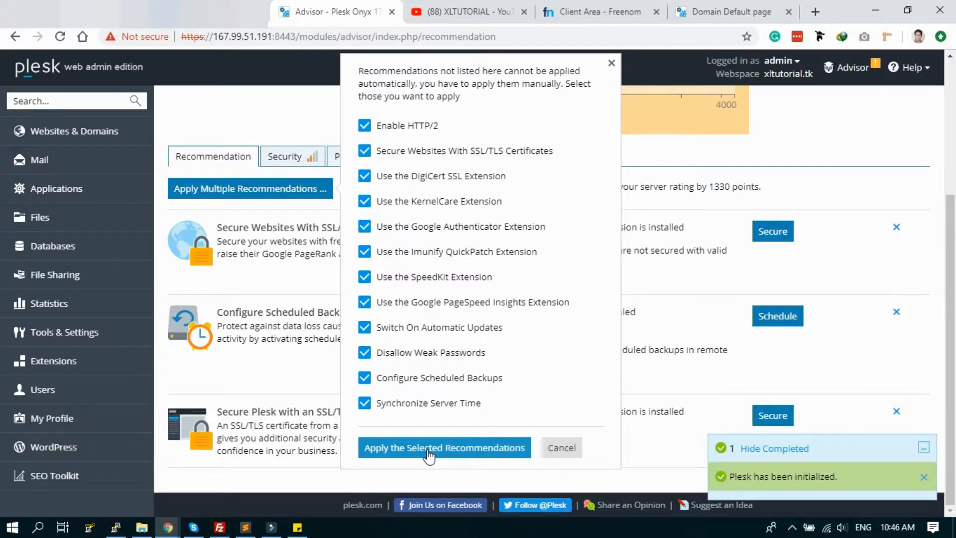
{"action": "left_click", "coordinate": [445, 448]}
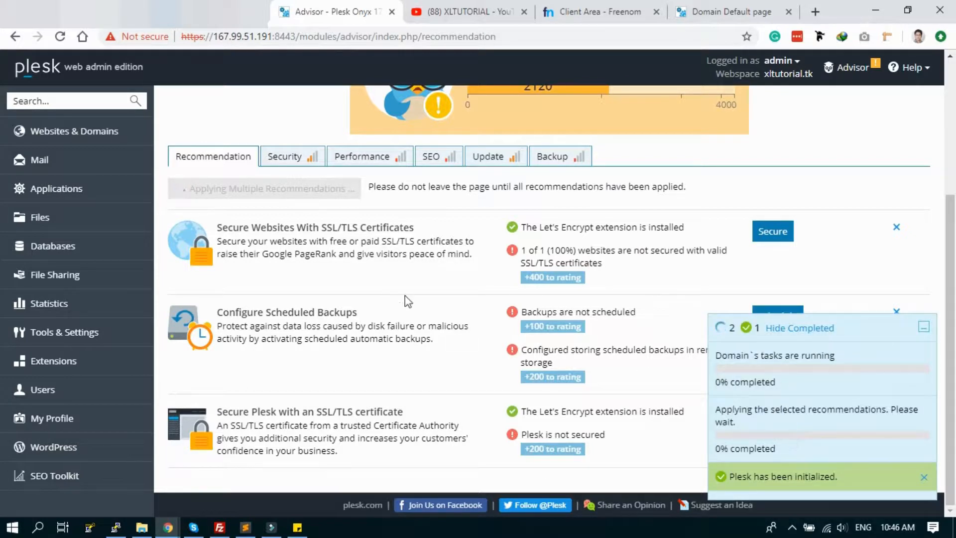
- Scroll the Advisor page while recommendations apply and the rating rises to 3400
{"action": "scroll", "scroll_direction": "up", "scroll_amount": 3}
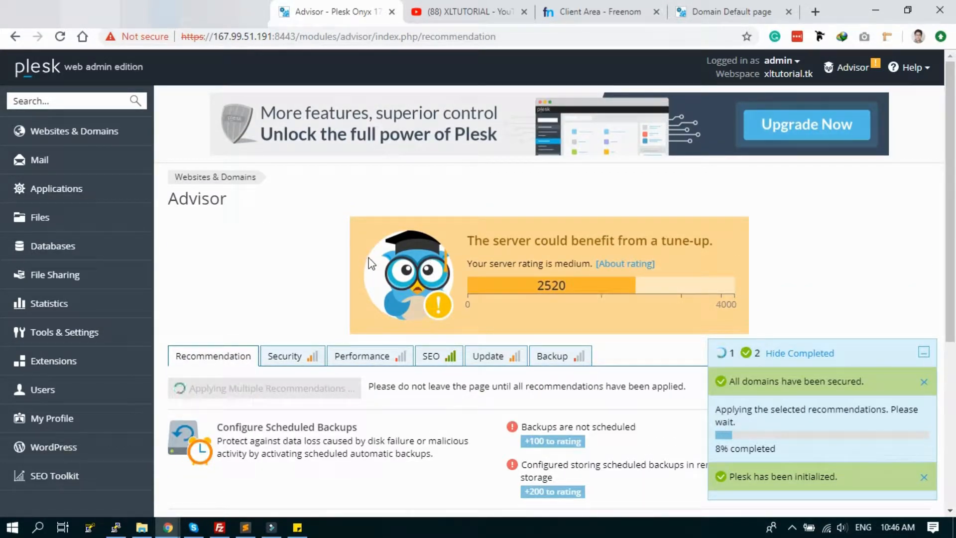
{"action": "scroll", "scroll_direction": "down", "scroll_amount": 3}
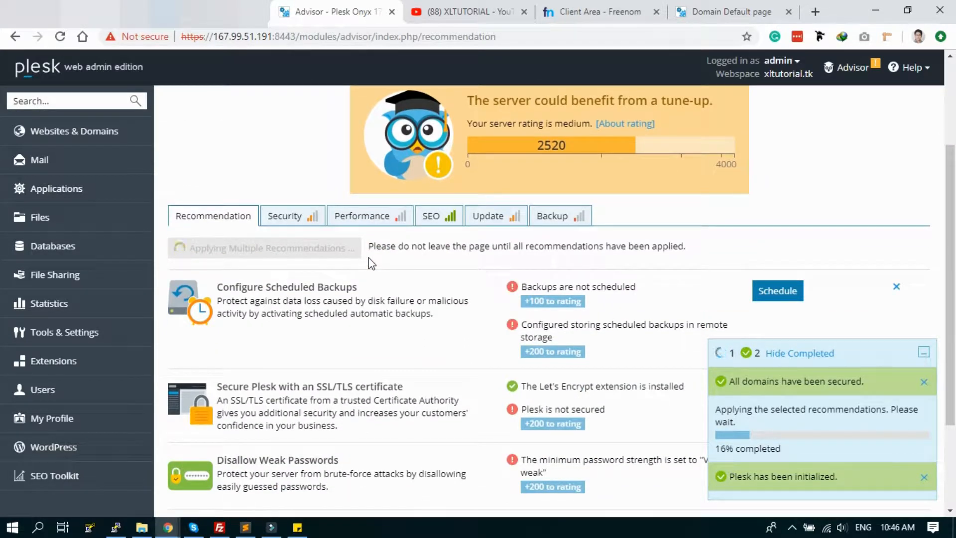
{"action": "scroll", "scroll_direction": "down", "scroll_amount": 3}
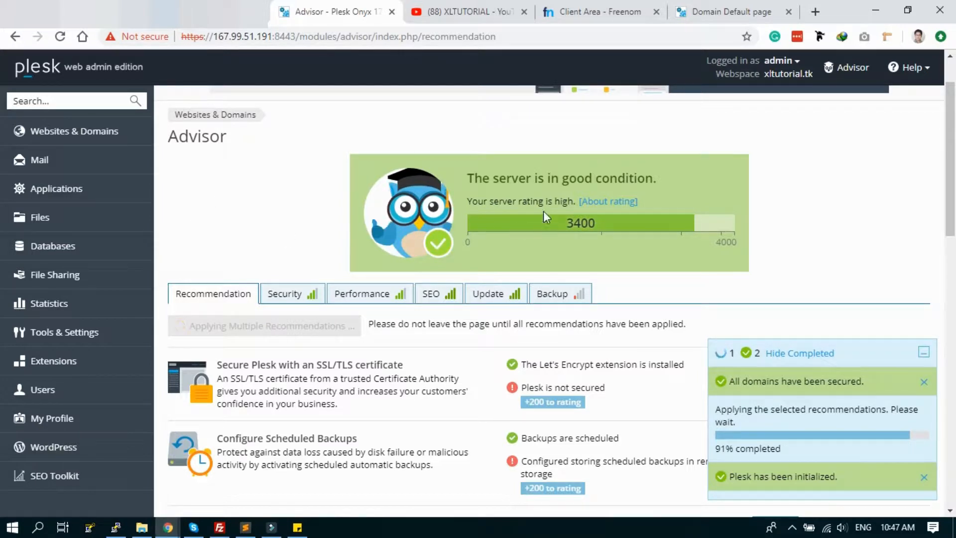
{"action": "mouse_move", "coordinate": [551, 169]}
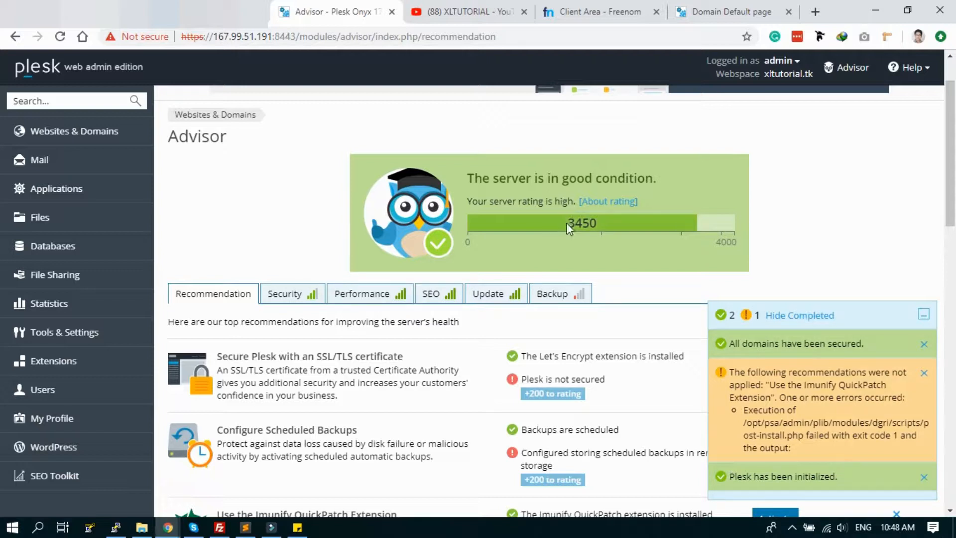
- Highlight the new 3450 rating and scroll down to the 'Secure Plesk' recommendation
{"action": "double_click", "coordinate": [581, 223]}
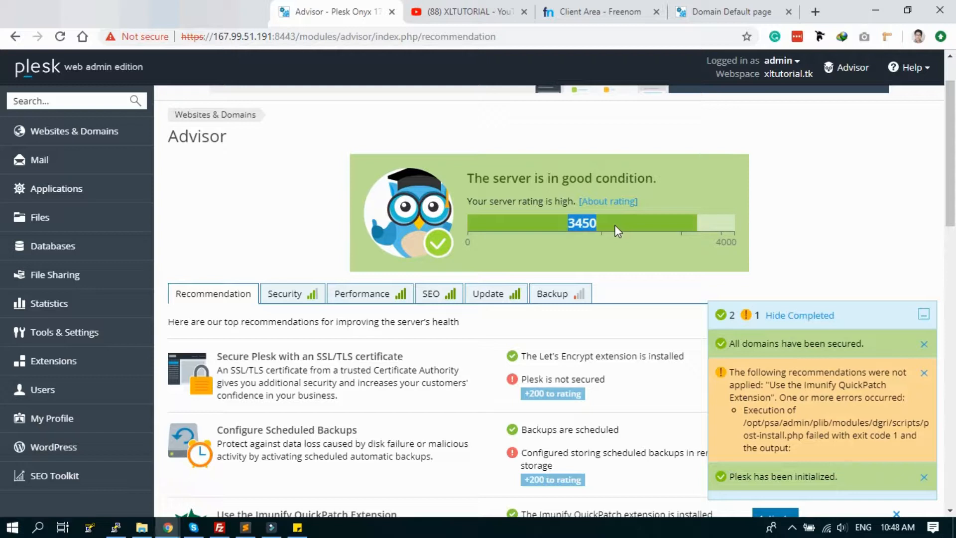
{"action": "scroll", "scroll_direction": "down", "scroll_amount": 3}
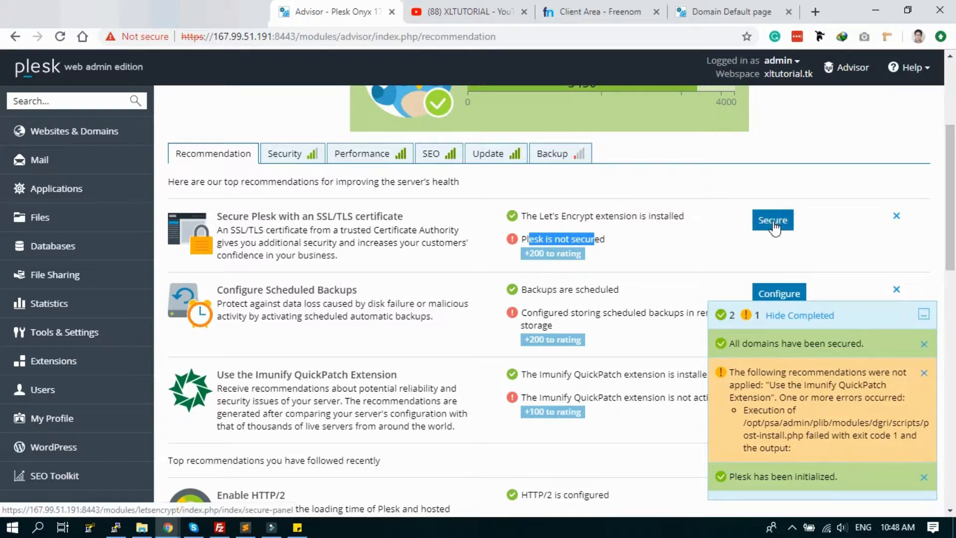
- Request a Let's Encrypt certificate for the panel on xltutorial.tk with a contact email
{"action": "left_click", "coordinate": [772, 220]}
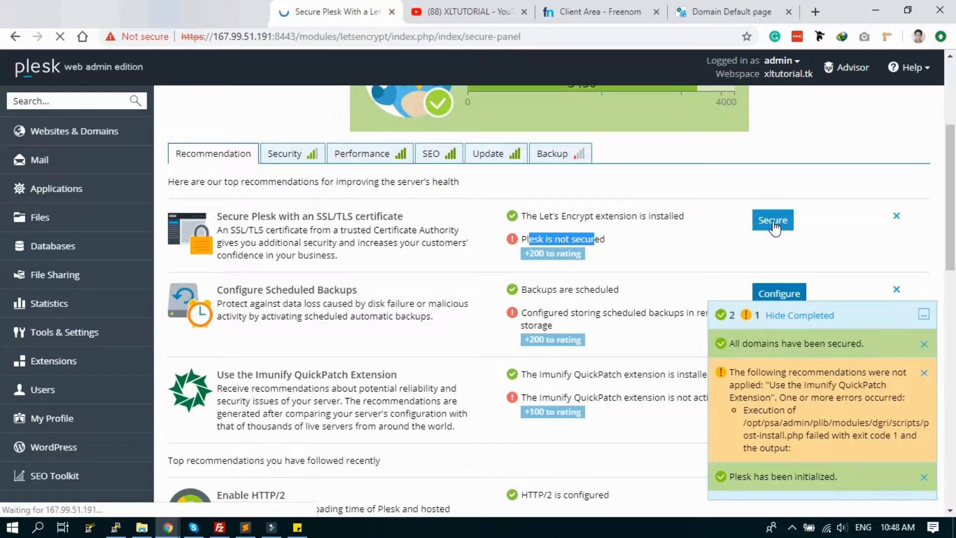
{"action": "left_click", "coordinate": [772, 220]}
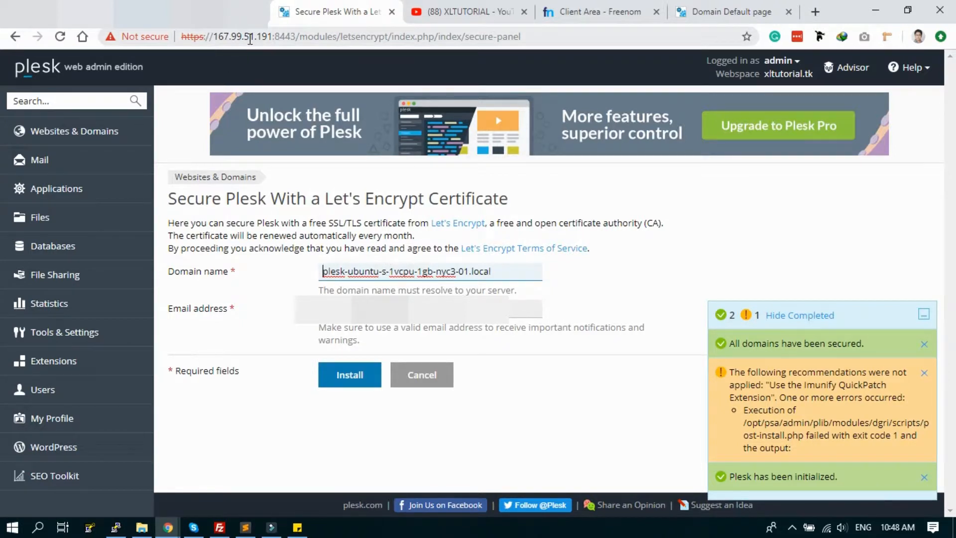
{"action": "mouse_move", "coordinate": [284, 187]}
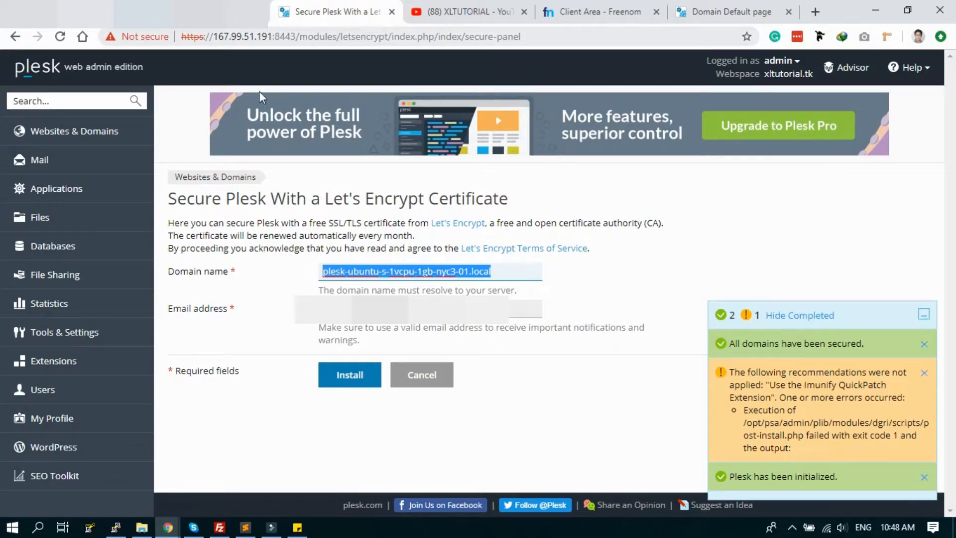
{"action": "mouse_move", "coordinate": [241, 266]}
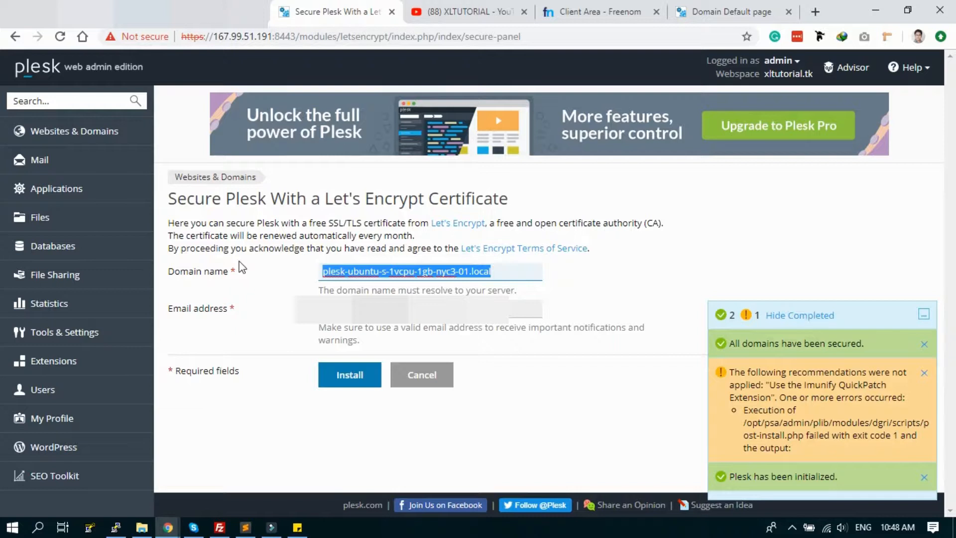
{"action": "type", "text": "xltutorial.tk"}
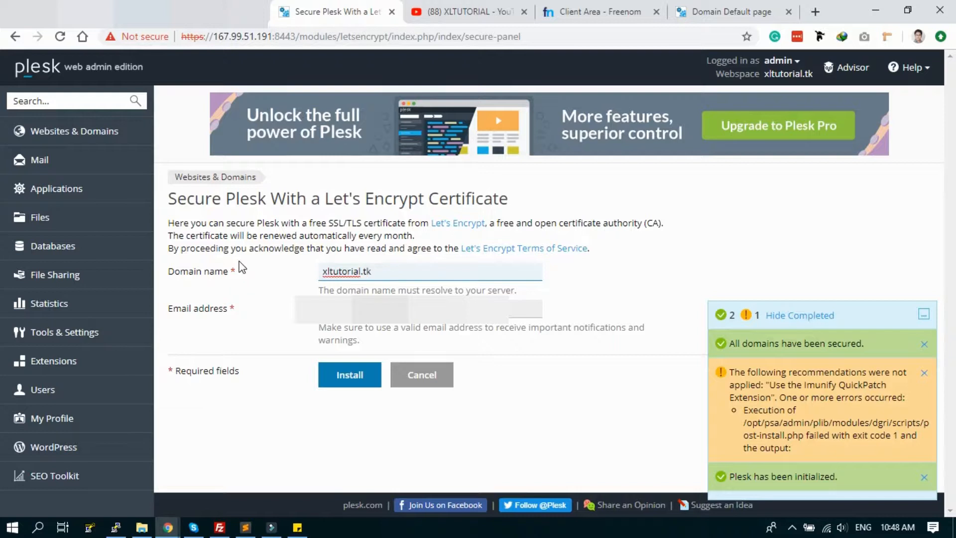
{"action": "left_click", "coordinate": [347, 271]}
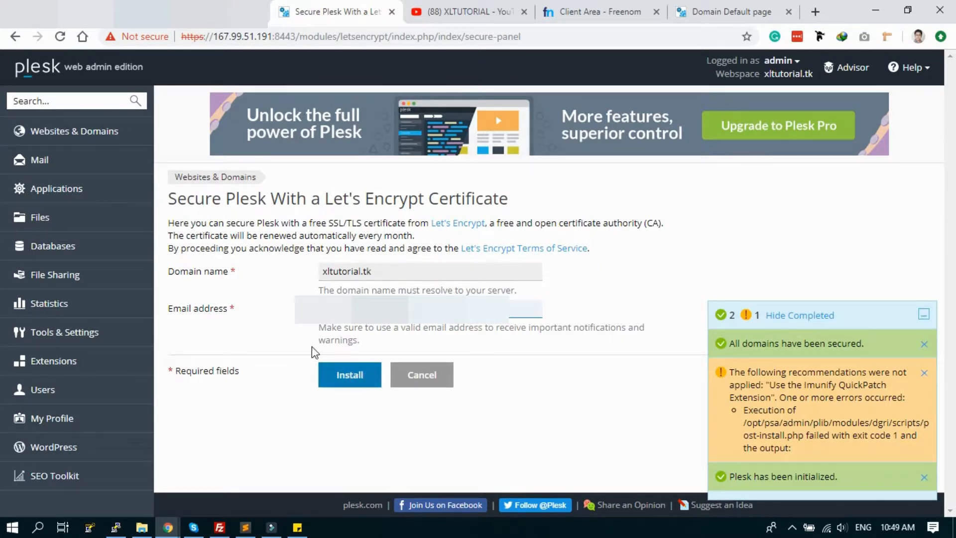
{"action": "left_click", "coordinate": [350, 375]}
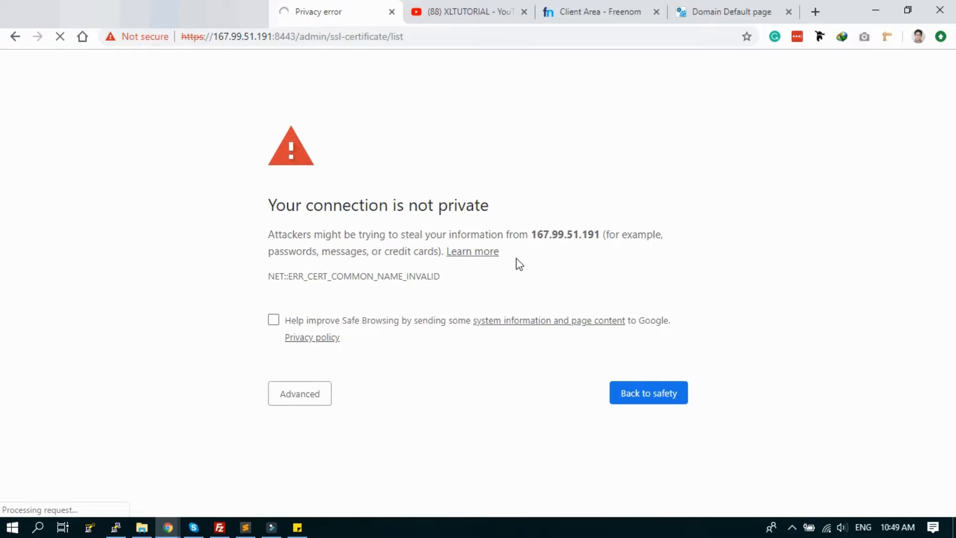
- Bypass the browser's privacy warning and proceed to 167.99.51.191
{"action": "left_click", "coordinate": [300, 394]}
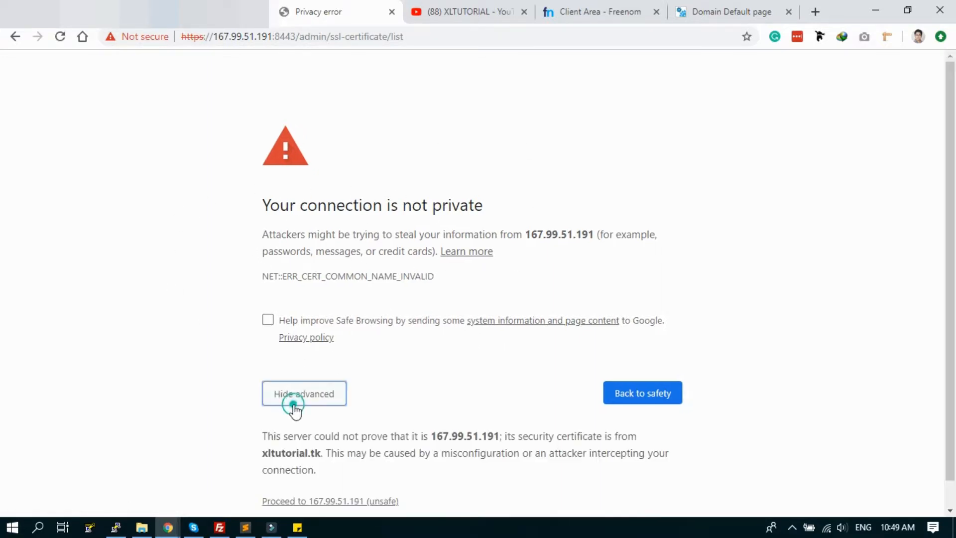
{"action": "left_click", "coordinate": [329, 474]}
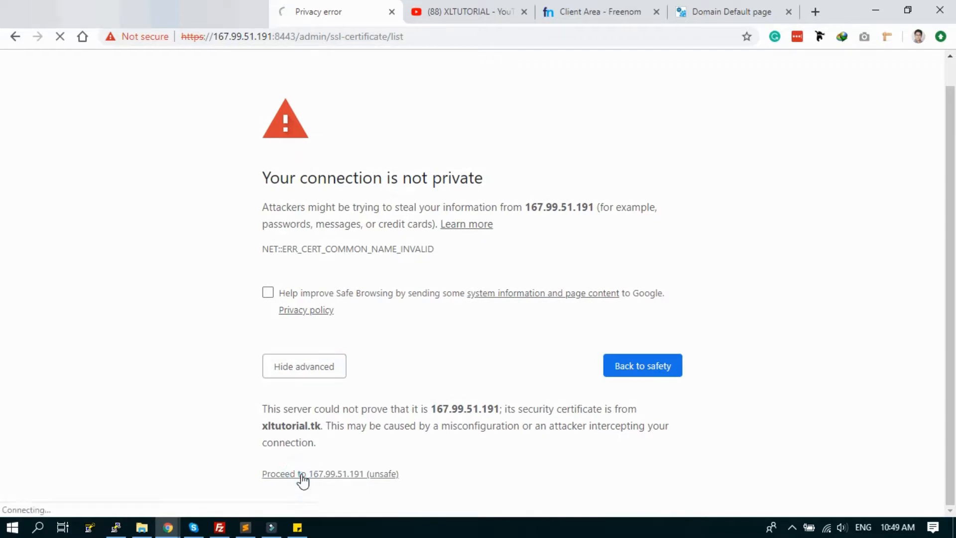
{"action": "left_click", "coordinate": [330, 473]}
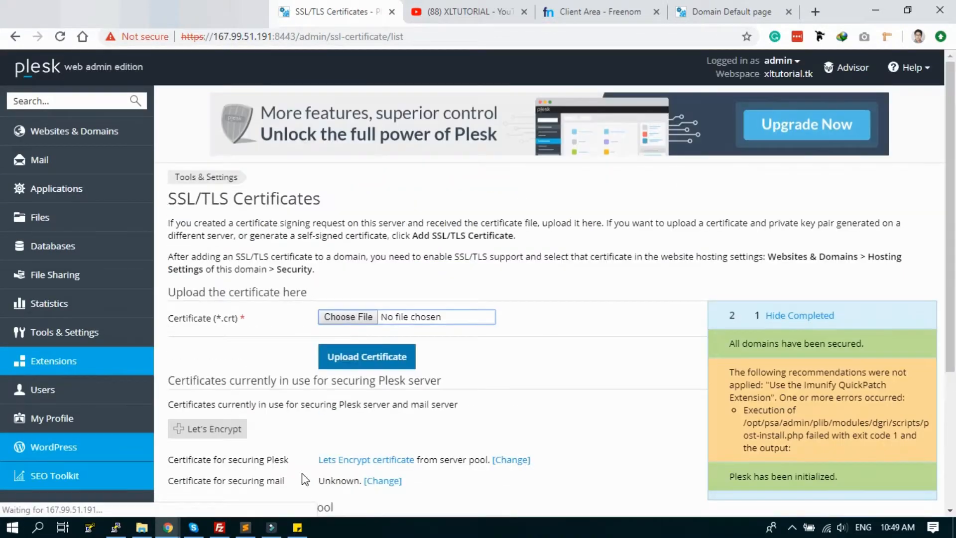
- Scroll the SSL/TLS Certificates page and choose Let's Encrypt for securing Plesk
{"action": "scroll", "scroll_direction": "down", "scroll_amount": 3}
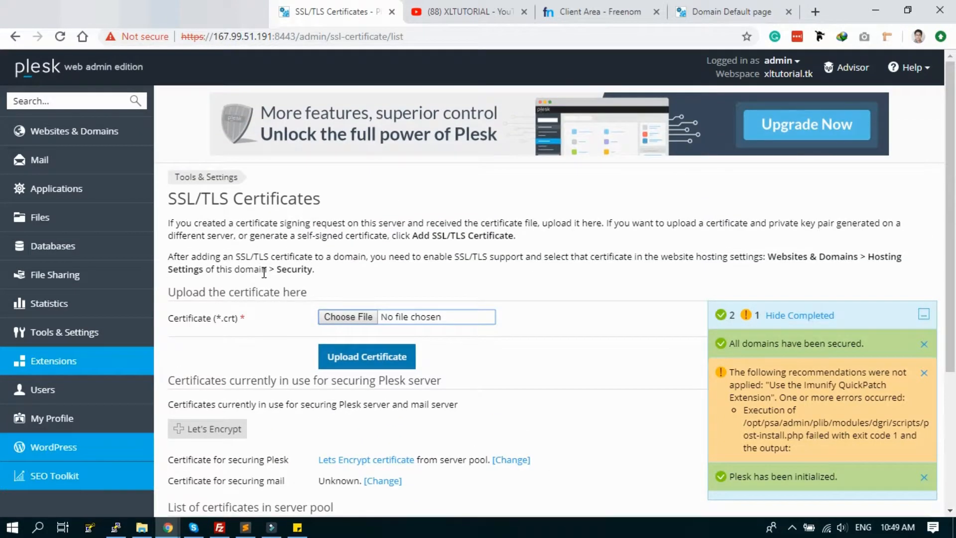
{"action": "mouse_move", "coordinate": [298, 344]}
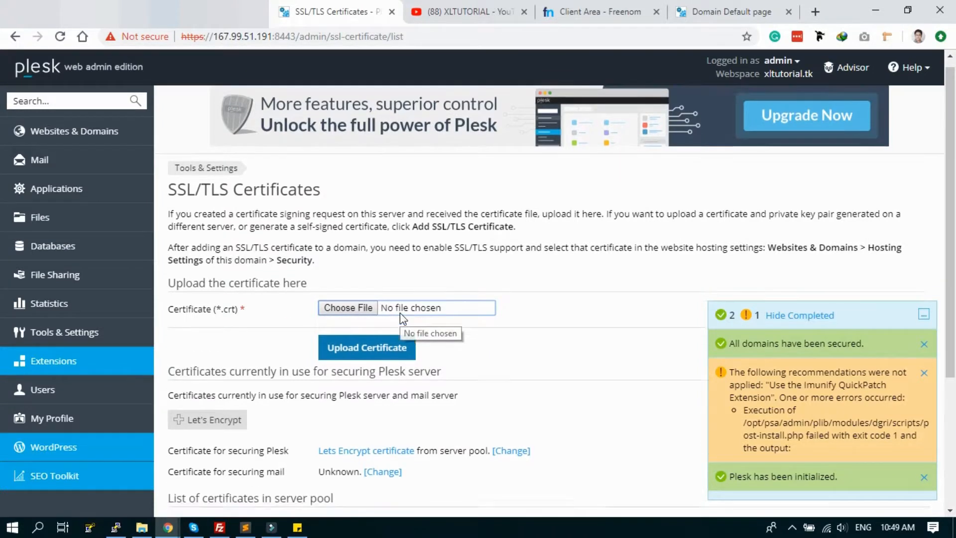
{"action": "scroll", "scroll_direction": "down", "scroll_amount": 3}
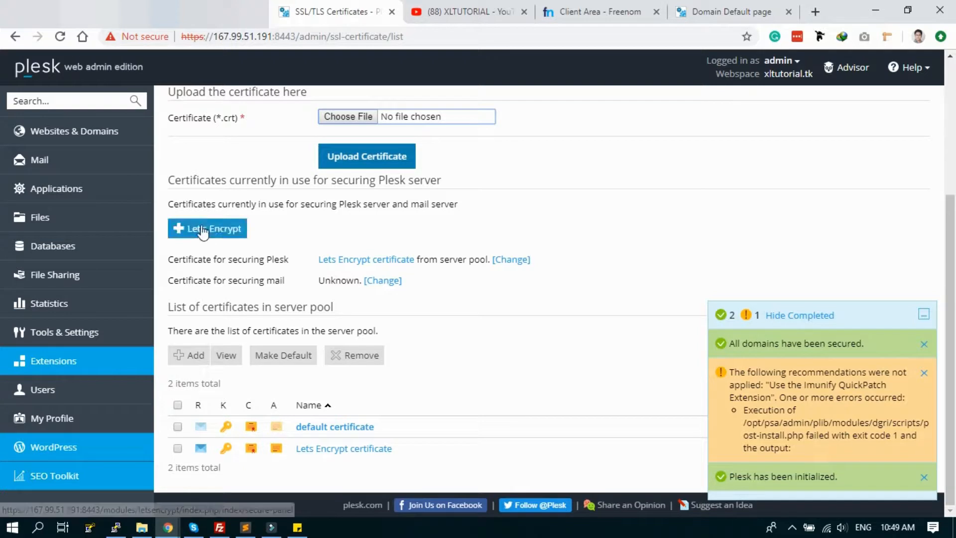
{"action": "mouse_move", "coordinate": [208, 228]}
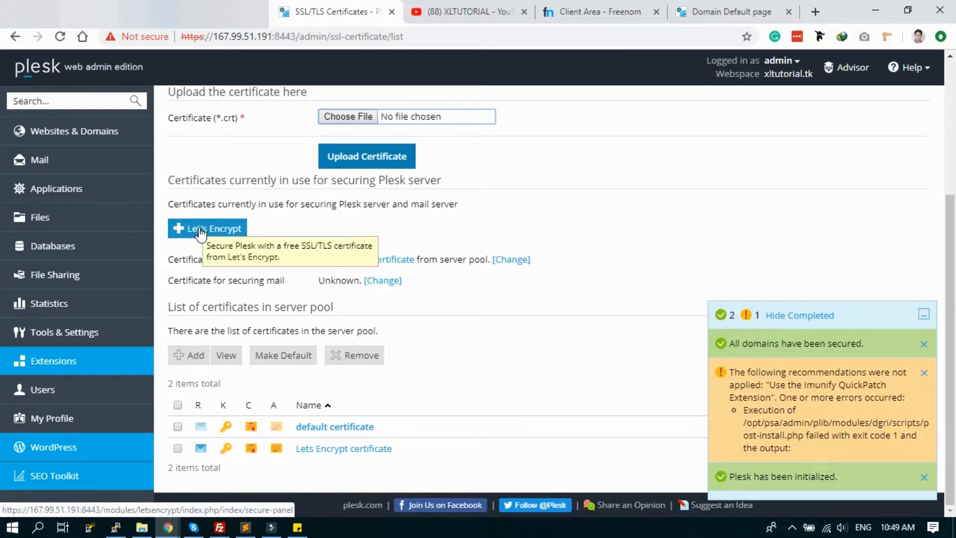
{"action": "left_click", "coordinate": [207, 229]}
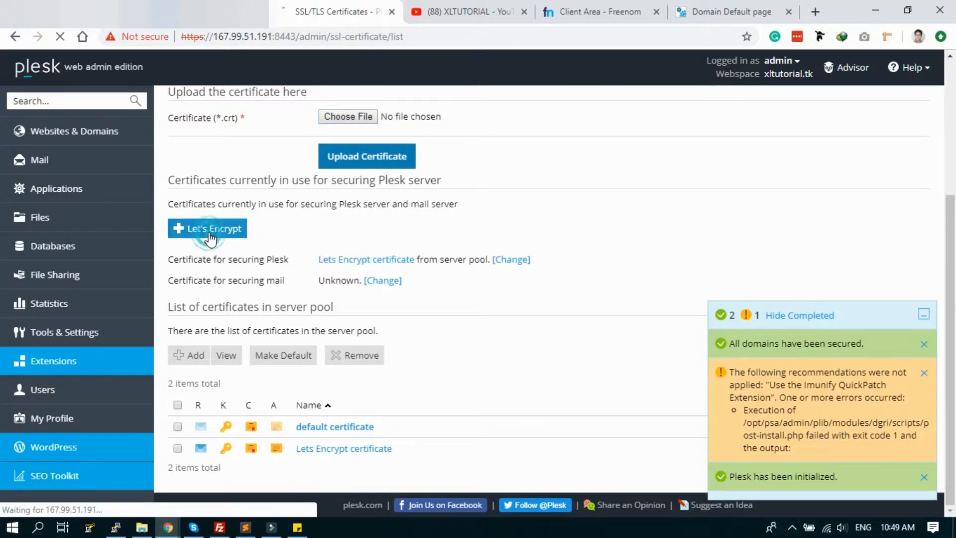
- Renew the panel's Let's Encrypt certificate for xltutorial.tk, proceeding past the privacy warning
{"action": "left_click", "coordinate": [206, 228]}
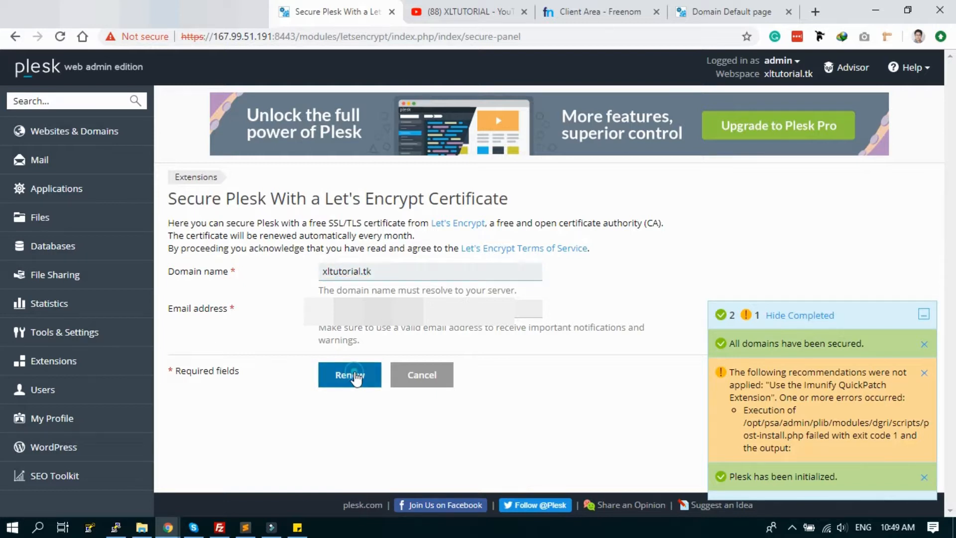
{"action": "left_click", "coordinate": [350, 374]}
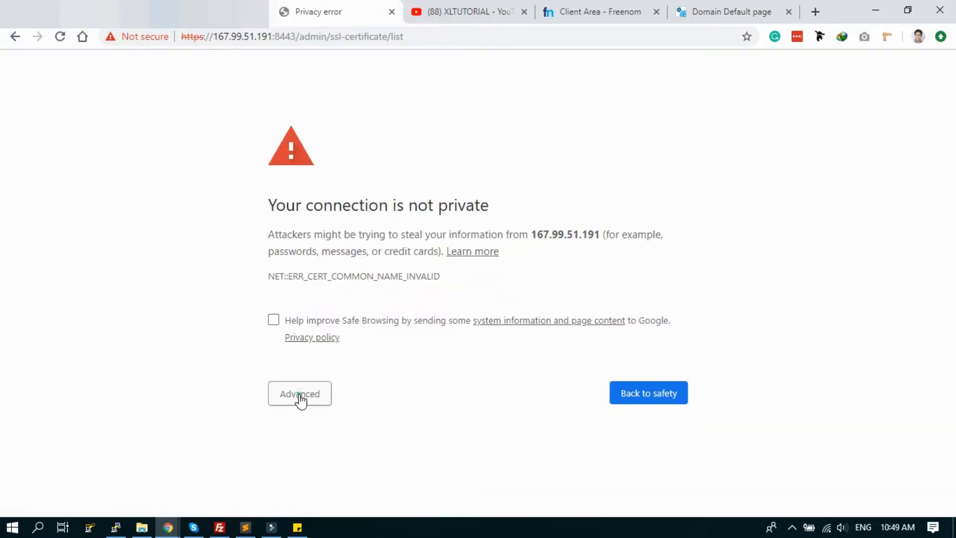
{"action": "left_click", "coordinate": [299, 394]}
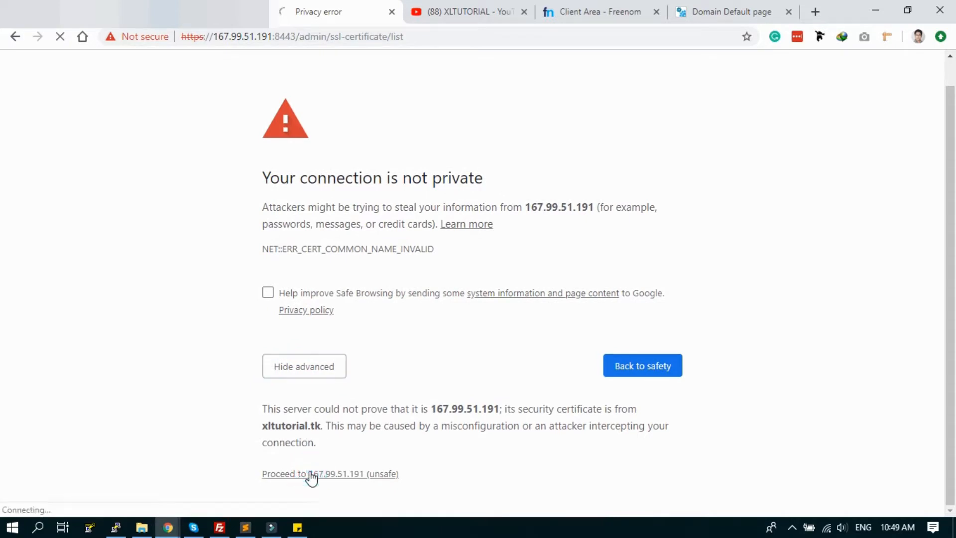
{"action": "left_click", "coordinate": [310, 473]}
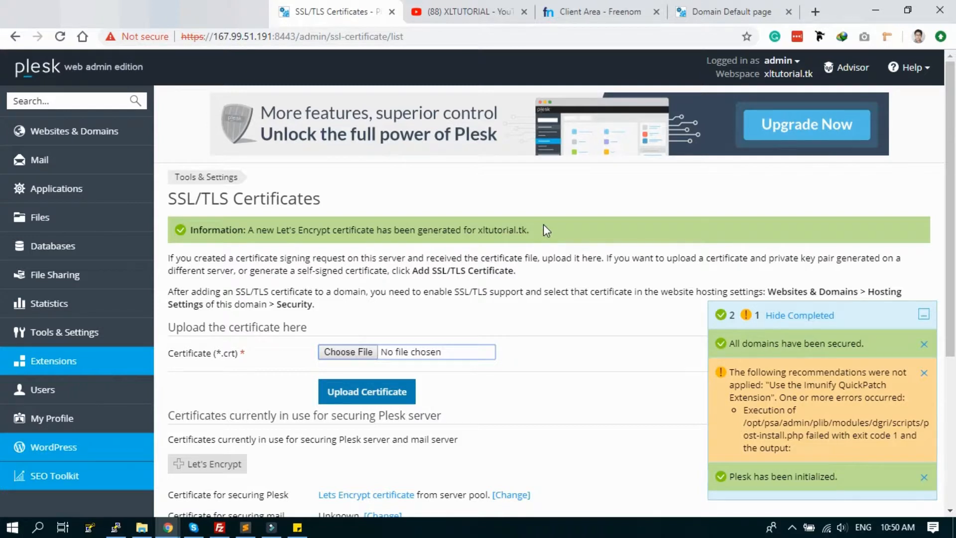
{"action": "scroll", "scroll_direction": "down", "scroll_amount": 3}
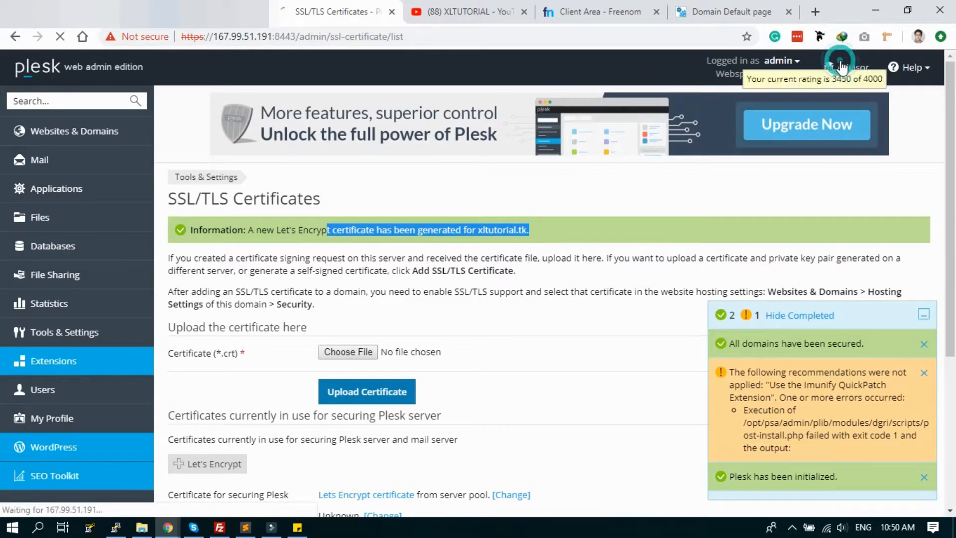
- Check the 3600 Advisor rating and scroll through the Security recommendations
{"action": "left_click", "coordinate": [853, 68]}
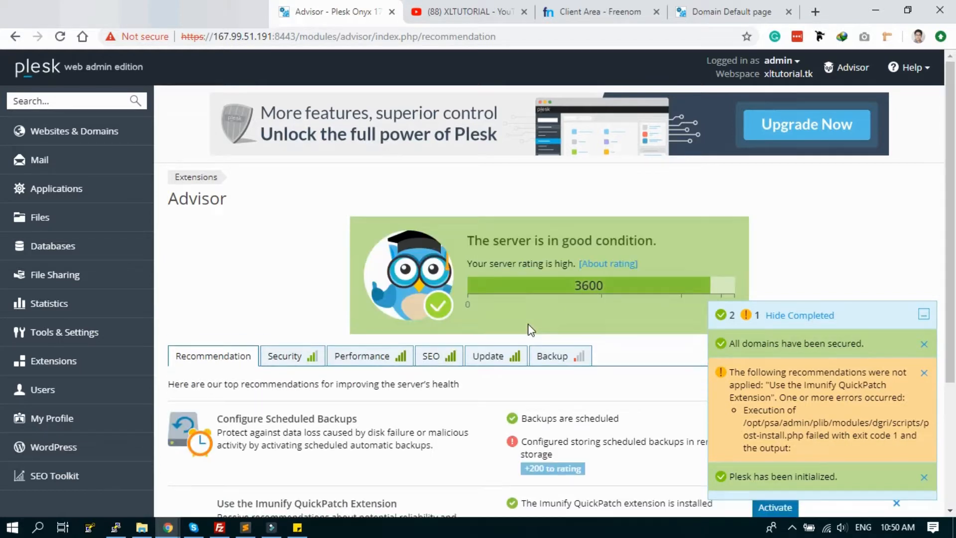
{"action": "scroll", "scroll_direction": "down", "scroll_amount": 3}
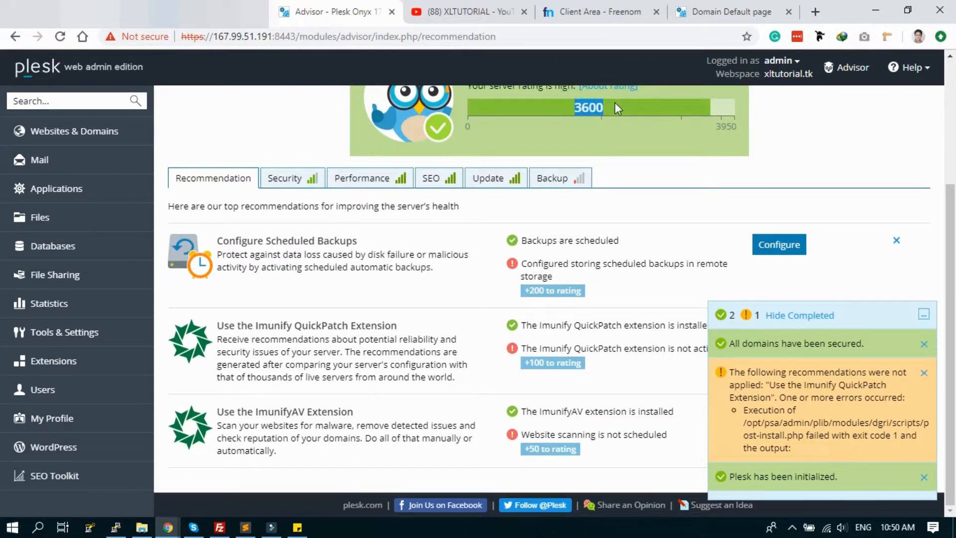
{"action": "mouse_move", "coordinate": [288, 196]}
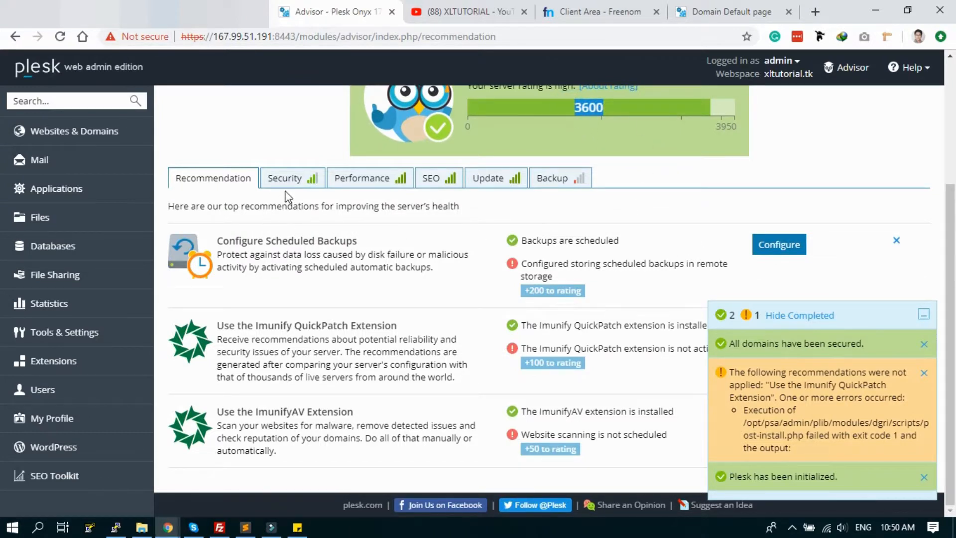
{"action": "left_click", "coordinate": [285, 178]}
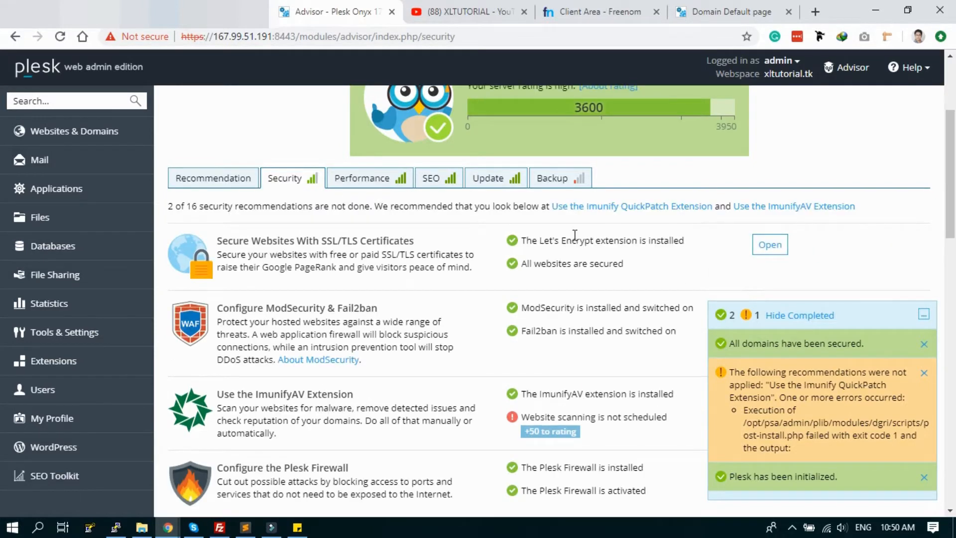
{"action": "scroll", "scroll_direction": "down", "scroll_amount": 3}
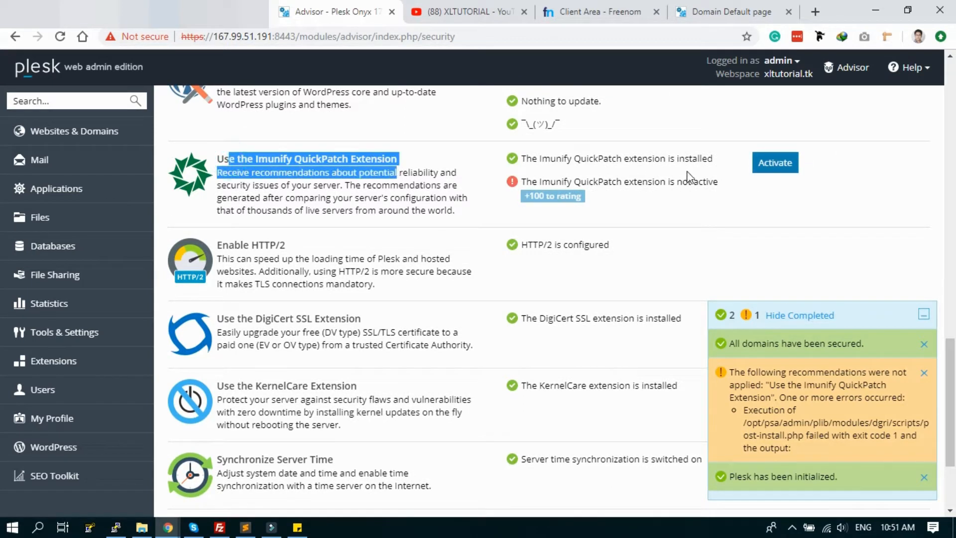
{"action": "scroll", "scroll_direction": "down", "scroll_amount": 3}
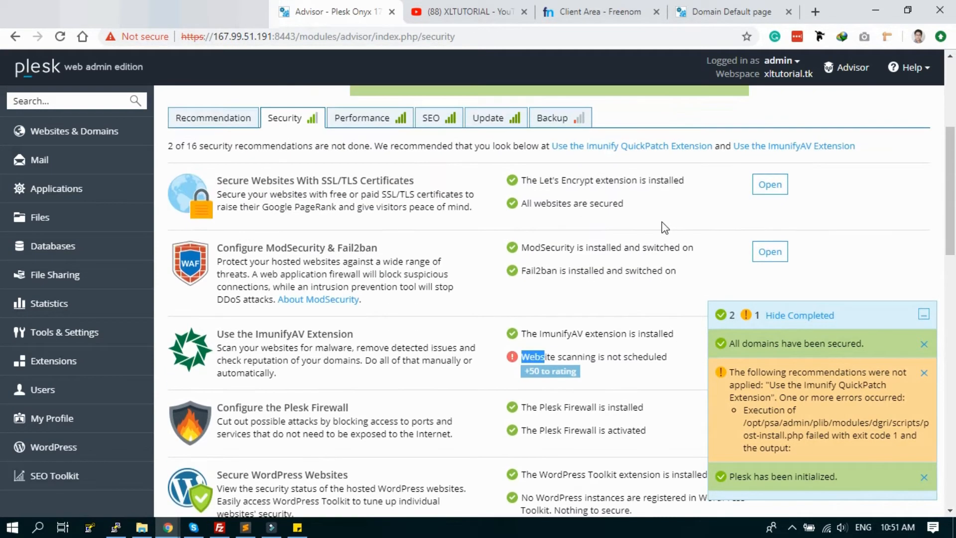
{"action": "scroll", "scroll_direction": "down", "scroll_amount": 3}
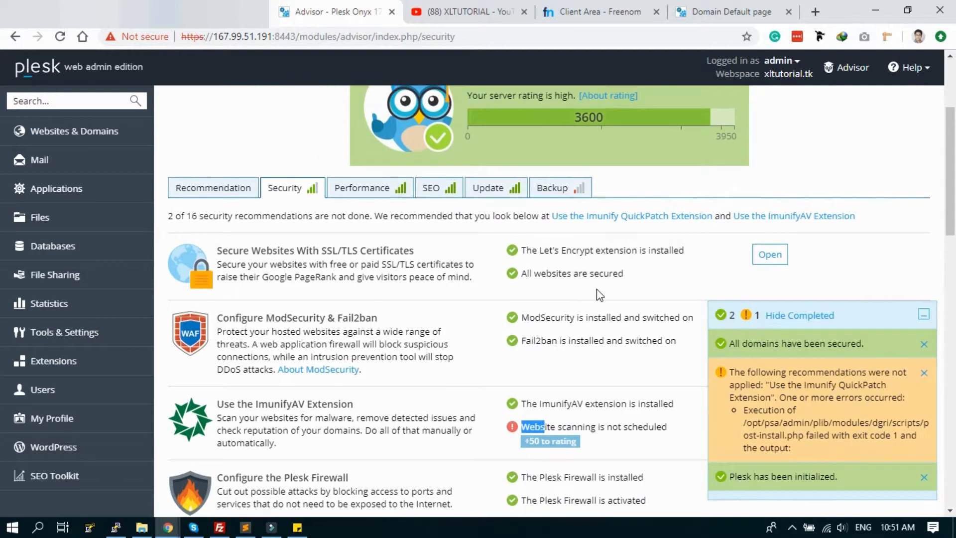
- View Backup recommendations, collapse the notifications panel, and return to Recommendation
{"action": "left_click", "coordinate": [552, 188]}
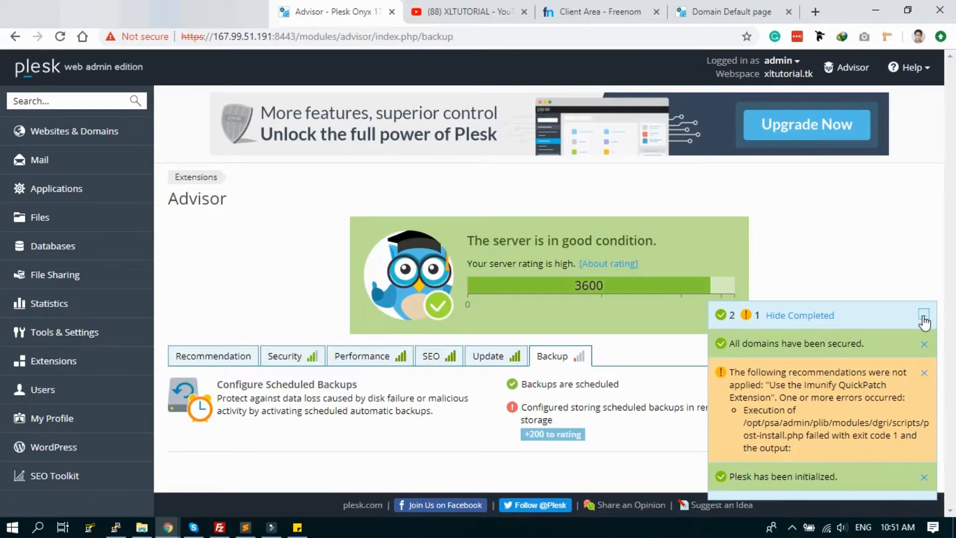
{"action": "left_click", "coordinate": [924, 315]}
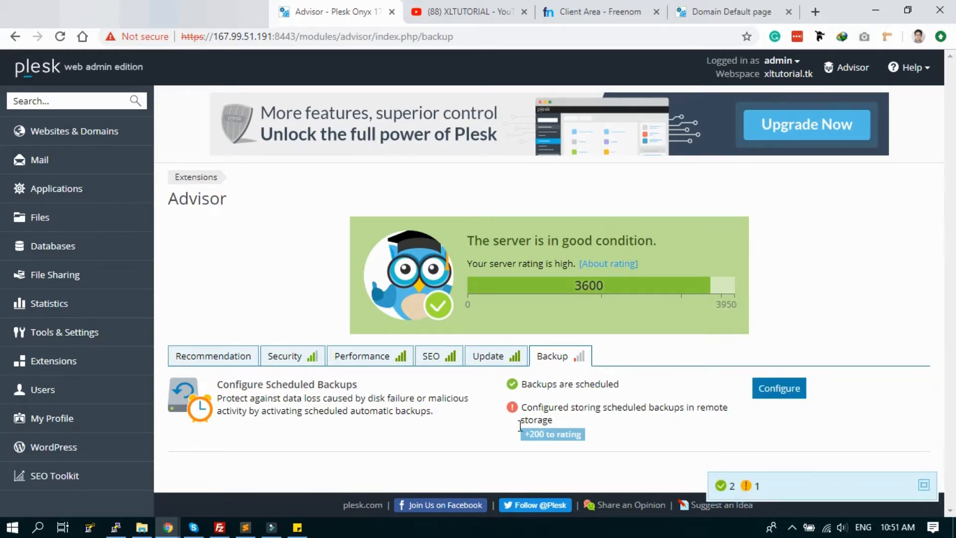
{"action": "mouse_move", "coordinate": [430, 389]}
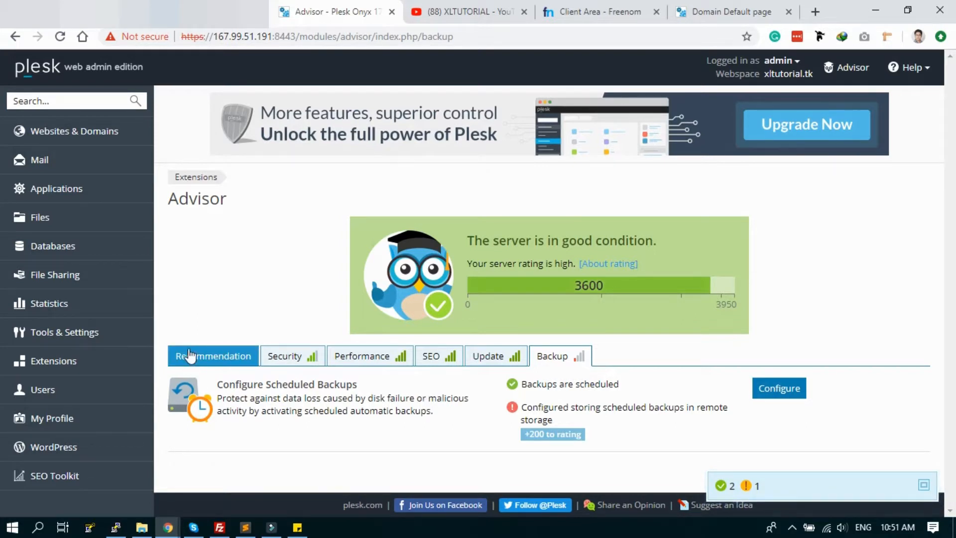
{"action": "left_click", "coordinate": [213, 355]}
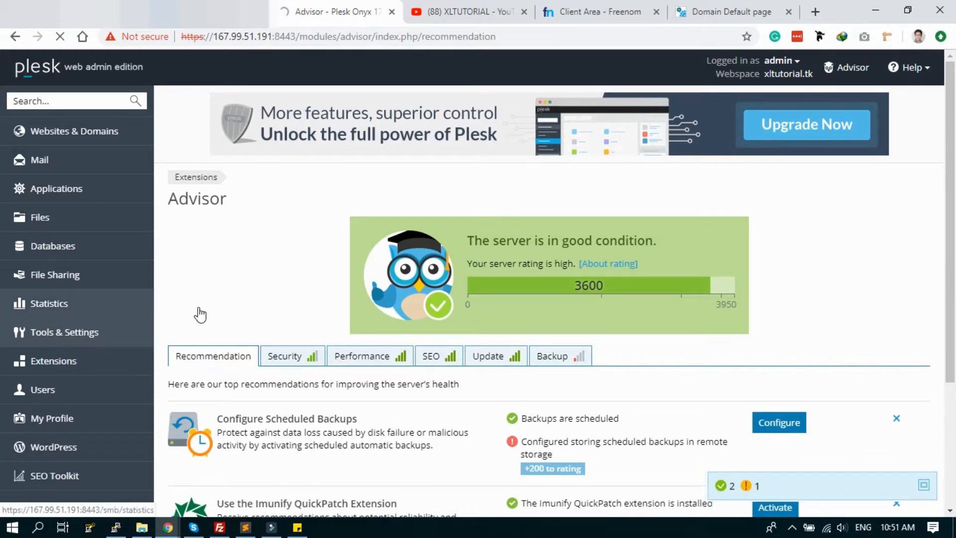
- Open Tools & Settings, then Server Settings, to view the current full hostname
{"action": "left_click", "coordinate": [65, 332]}
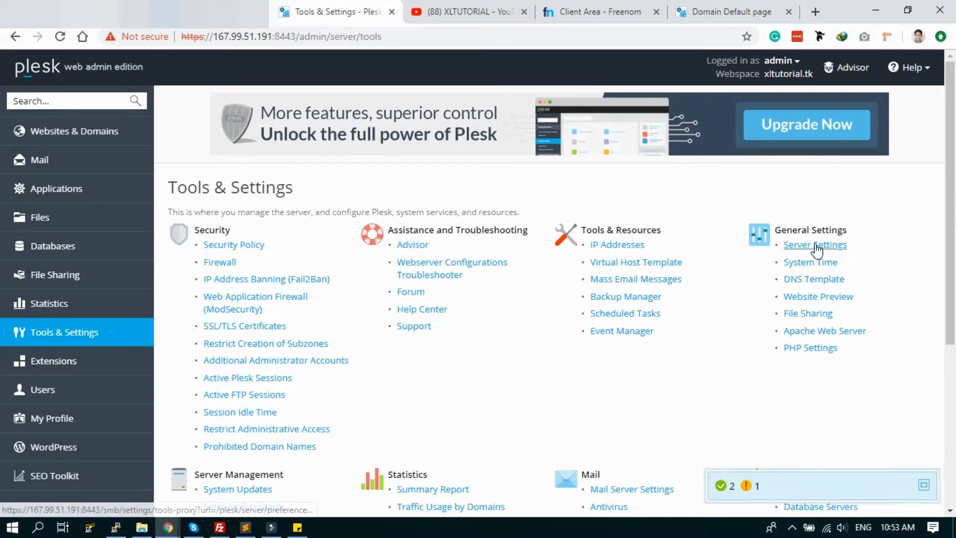
{"action": "left_click", "coordinate": [815, 245]}
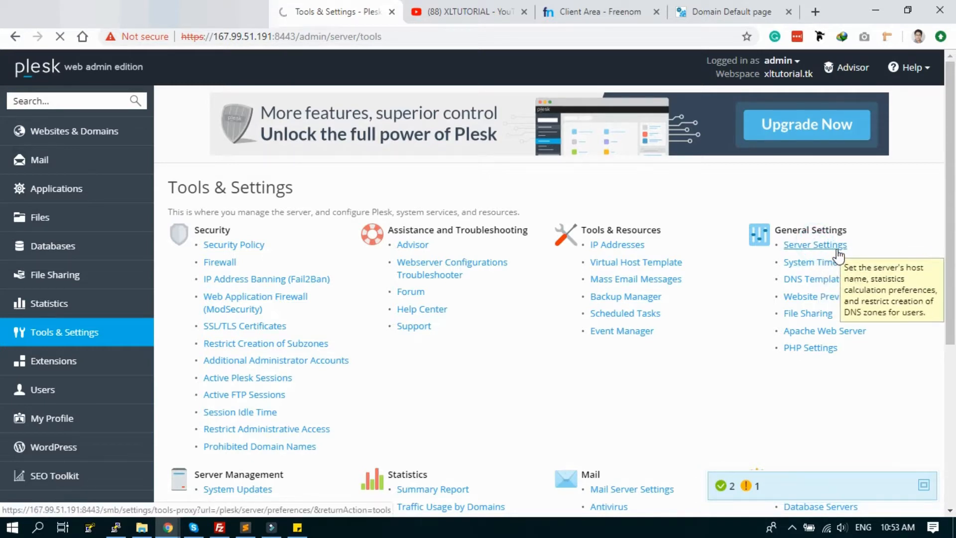
{"action": "left_click", "coordinate": [815, 244]}
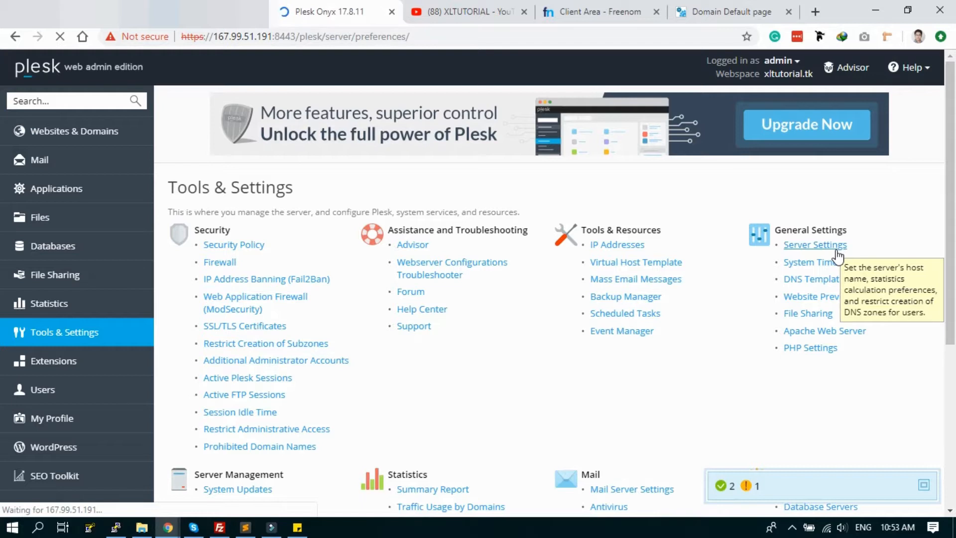
{"action": "left_click", "coordinate": [816, 245]}
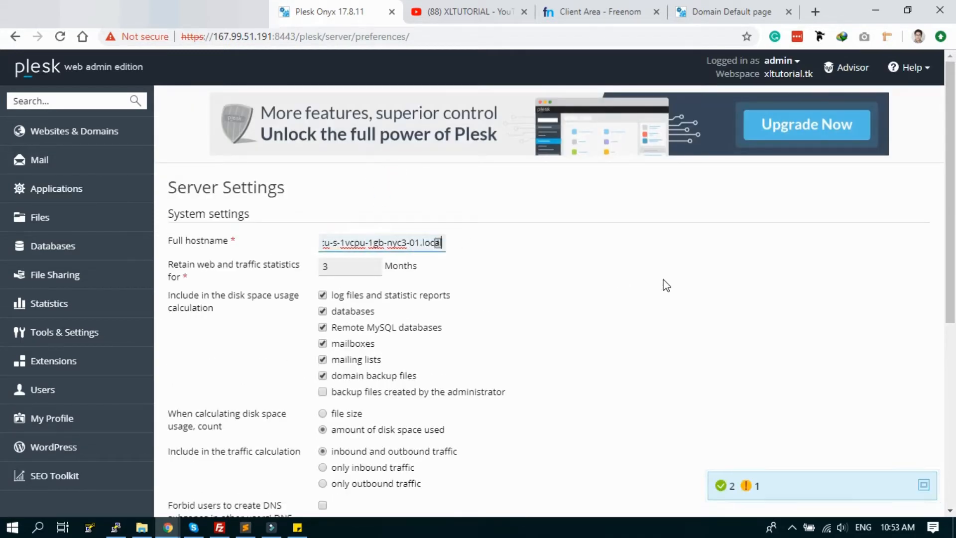
- Replace the Full hostname value with xltutorial.tk
{"action": "triple_click", "coordinate": [382, 243]}
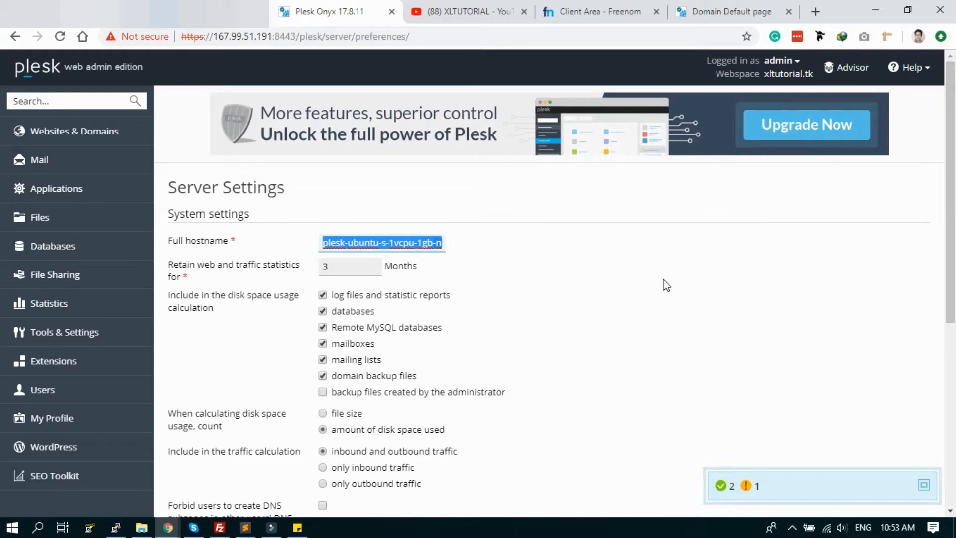
{"action": "type", "text": "xltutorial."}
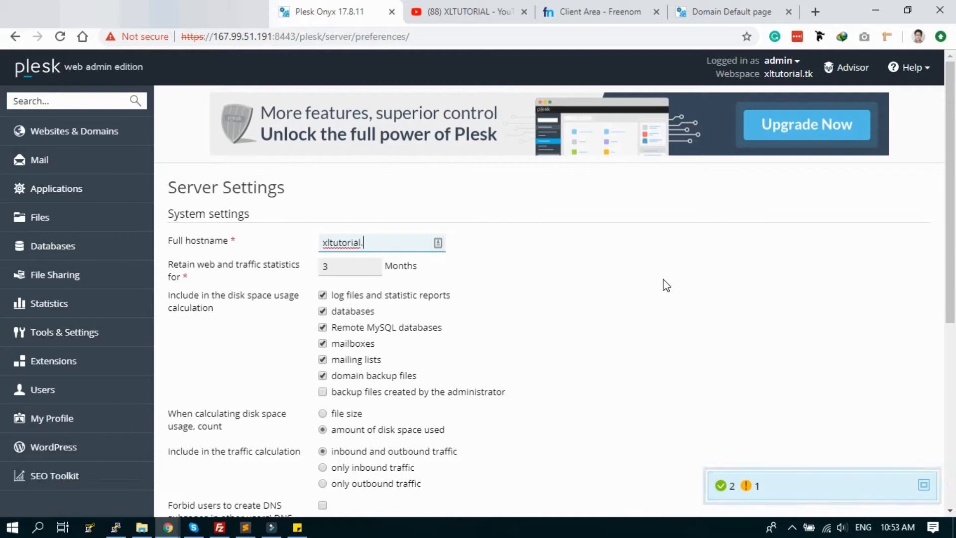
{"action": "type", "text": "tk"}
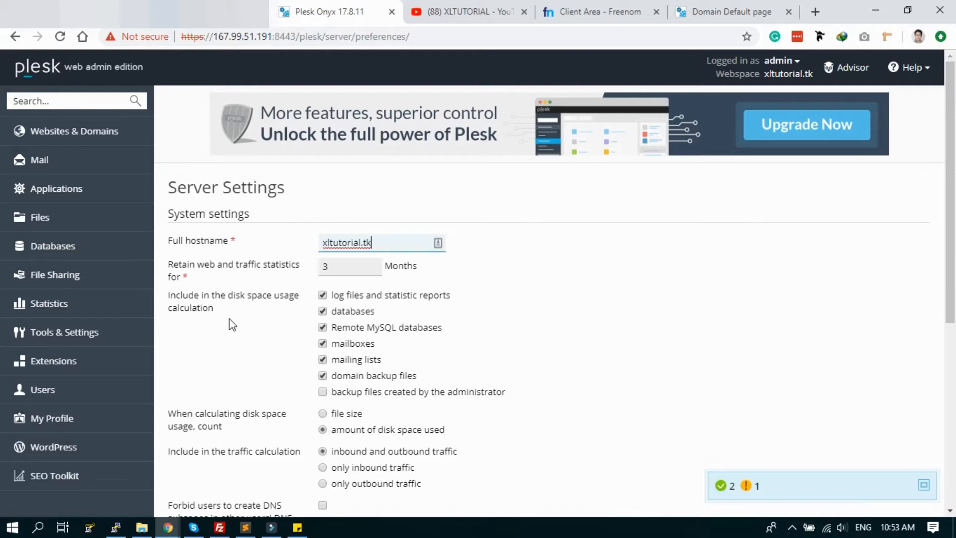
{"action": "left_click", "coordinate": [351, 265]}
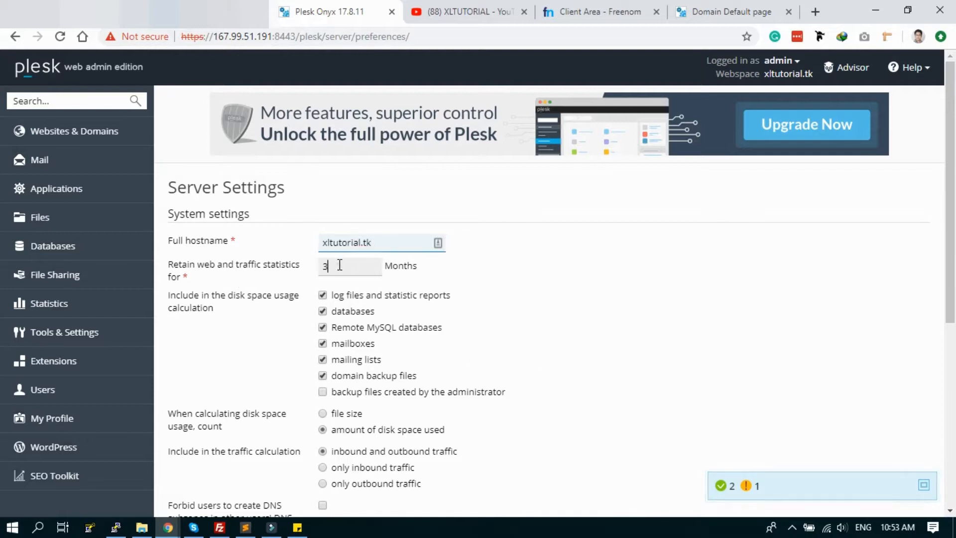
- Confirm the updated server settings with OK
{"action": "scroll", "scroll_direction": "down", "scroll_amount": 3}
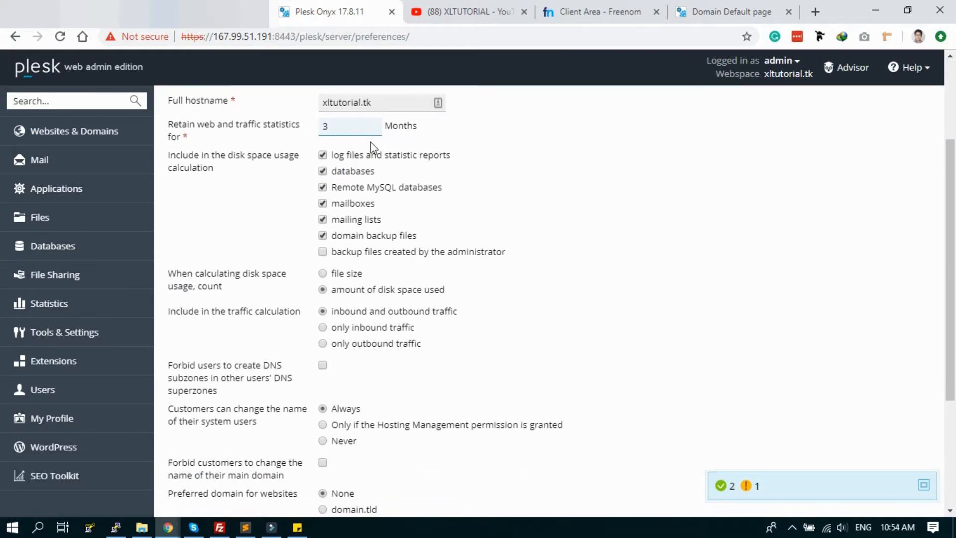
{"action": "scroll", "scroll_direction": "down", "scroll_amount": 3}
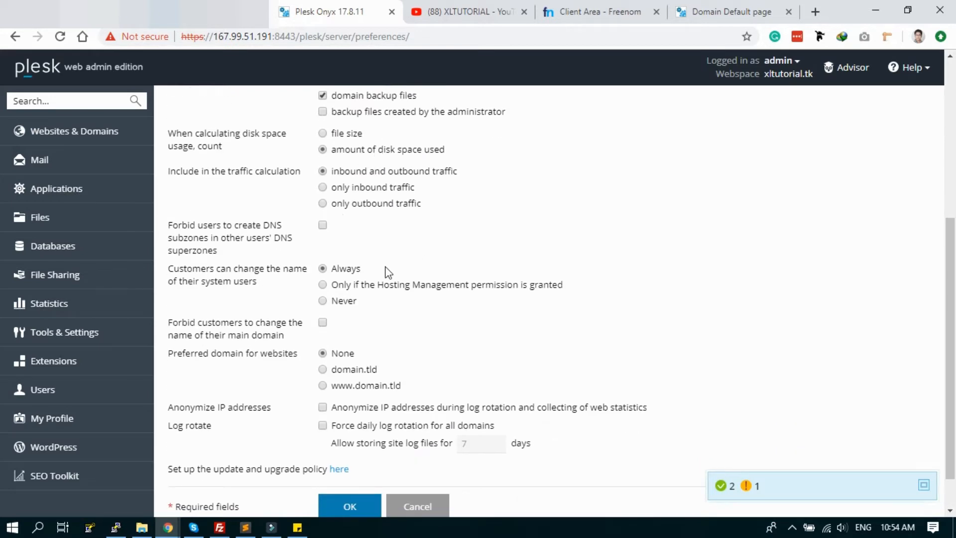
{"action": "scroll", "scroll_direction": "down", "scroll_amount": 3}
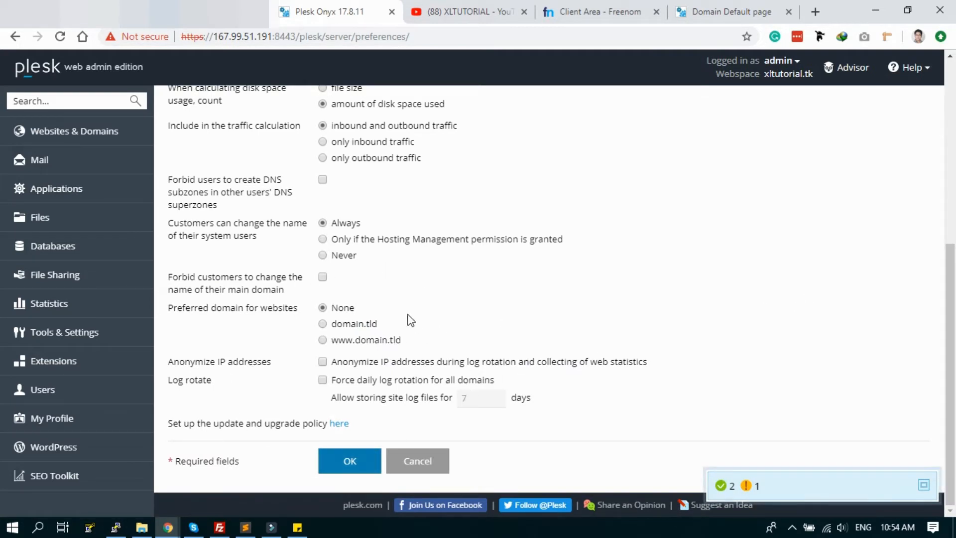
{"action": "mouse_move", "coordinate": [231, 377]}
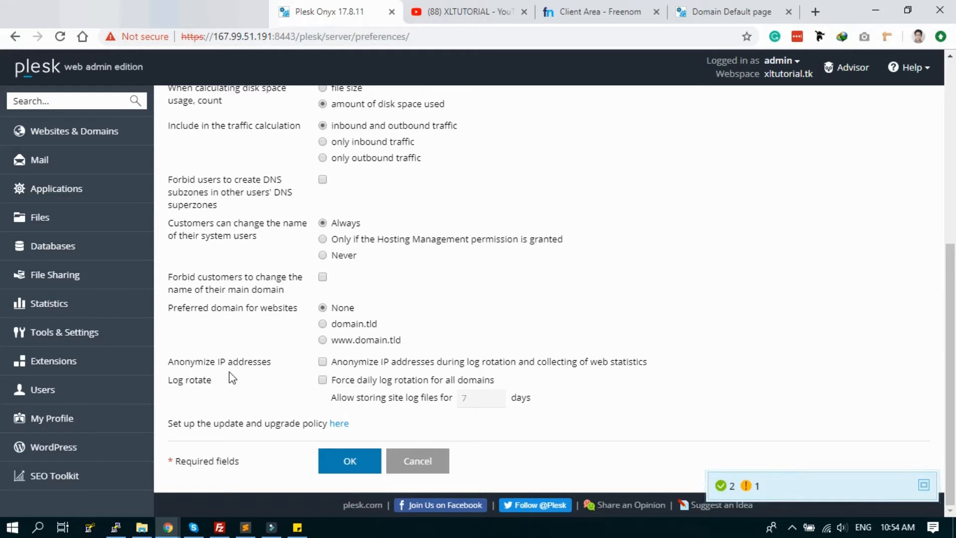
{"action": "mouse_move", "coordinate": [398, 366]}
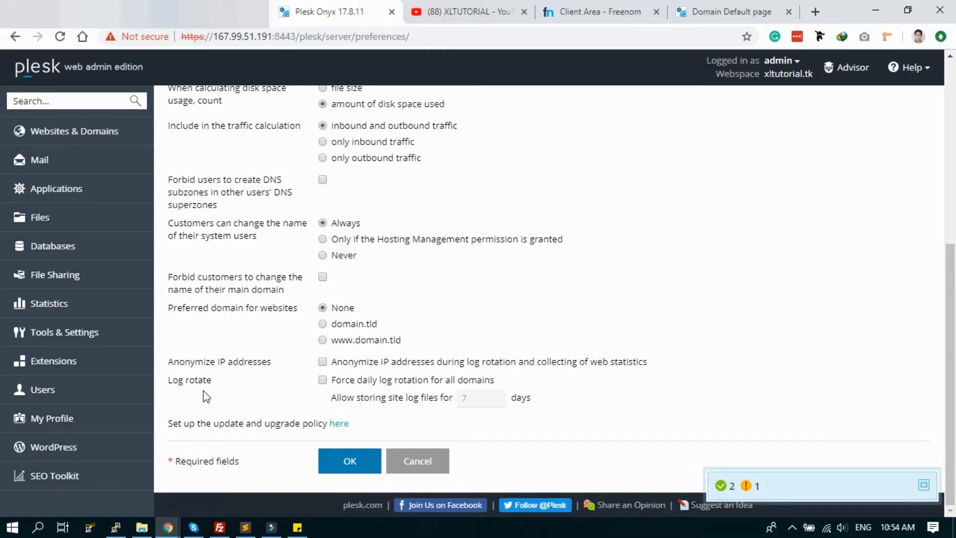
{"action": "mouse_move", "coordinate": [238, 440]}
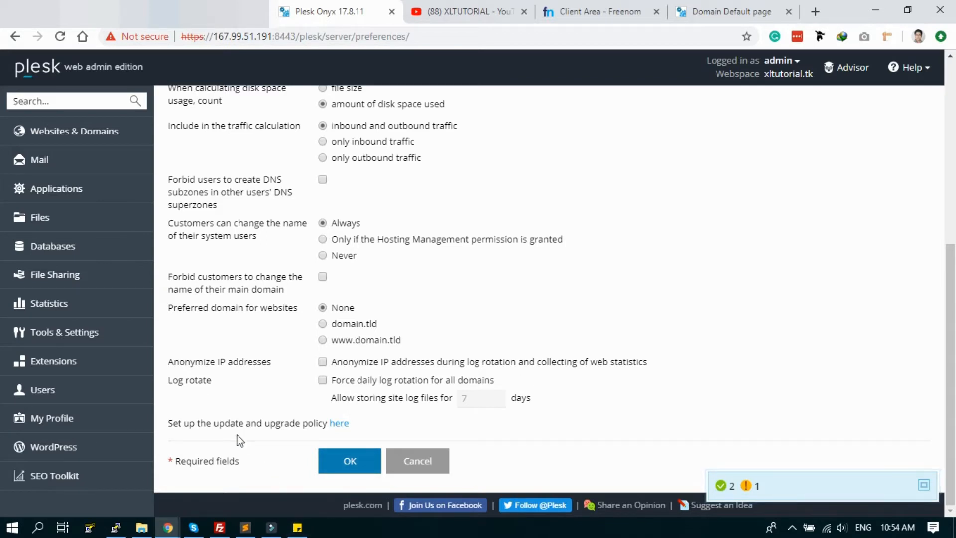
{"action": "left_click", "coordinate": [350, 460]}
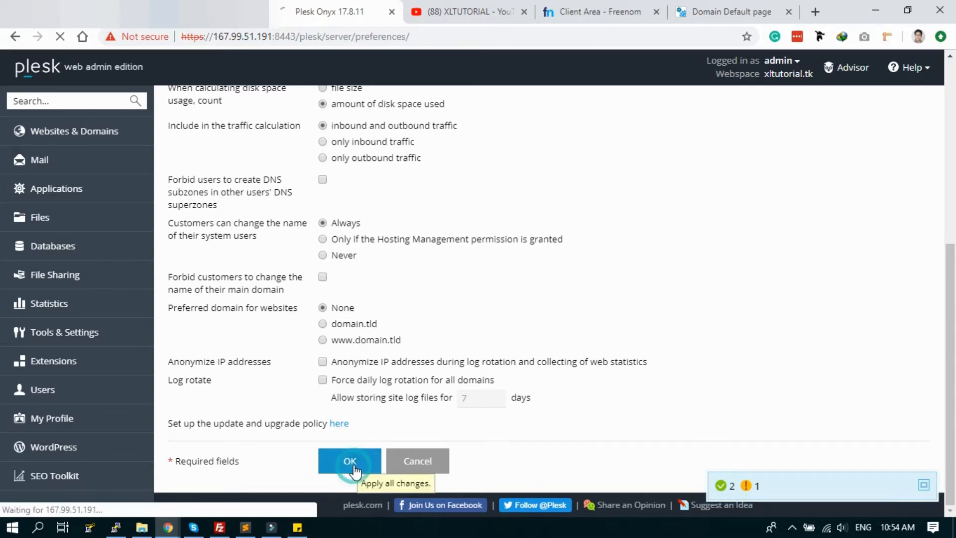
{"action": "left_click", "coordinate": [350, 460]}
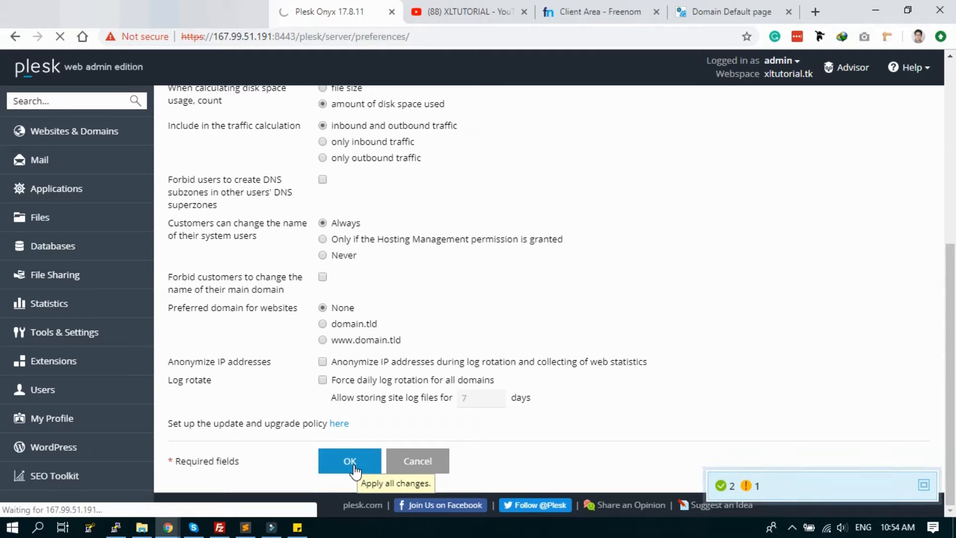
{"action": "left_click", "coordinate": [349, 460]}
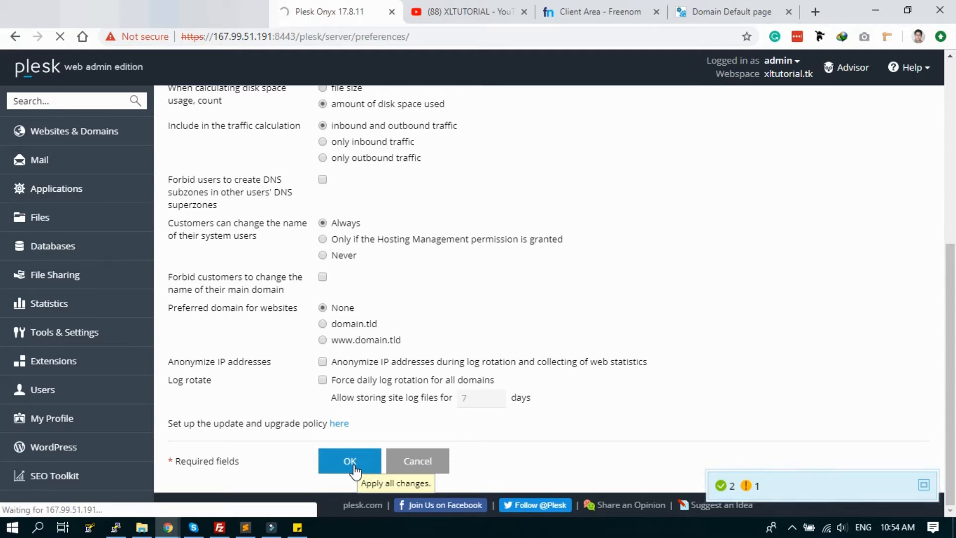
{"action": "left_click", "coordinate": [349, 460]}
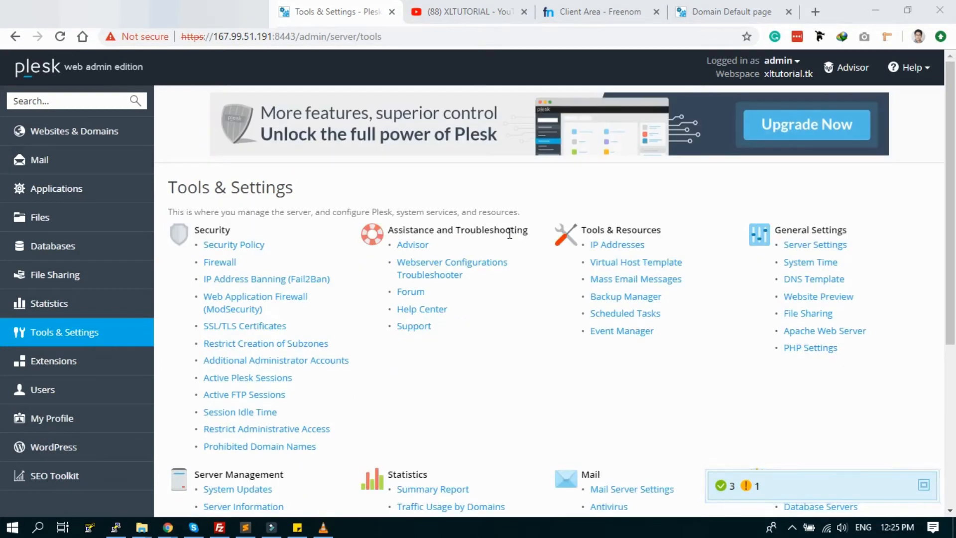
{"action": "mouse_move", "coordinate": [415, 188]}
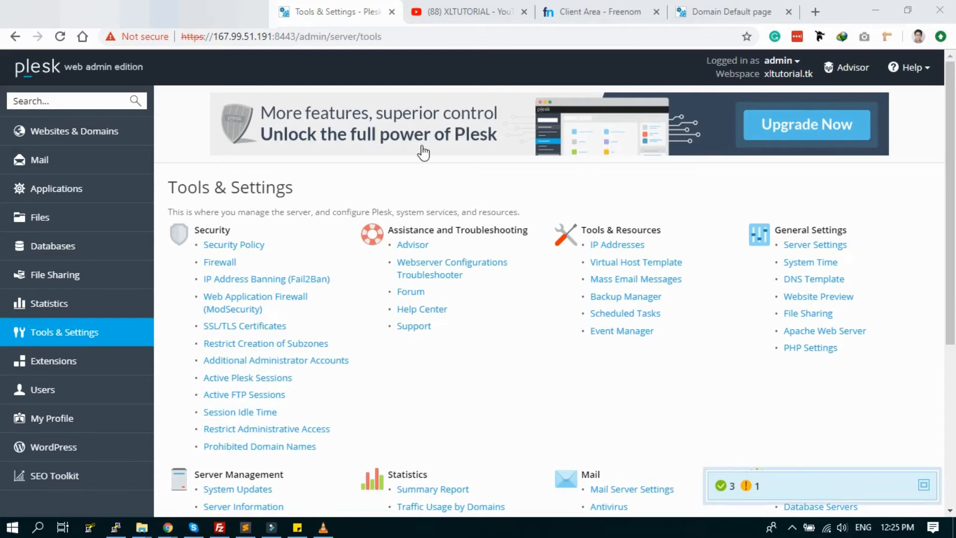
{"action": "left_click", "coordinate": [815, 11]}
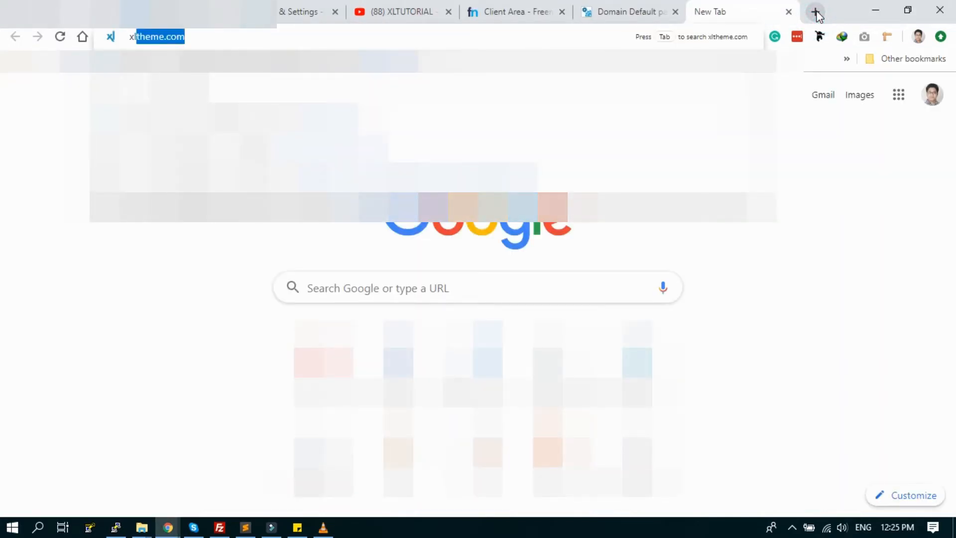
{"action": "type", "text": "xltutorial.co"}
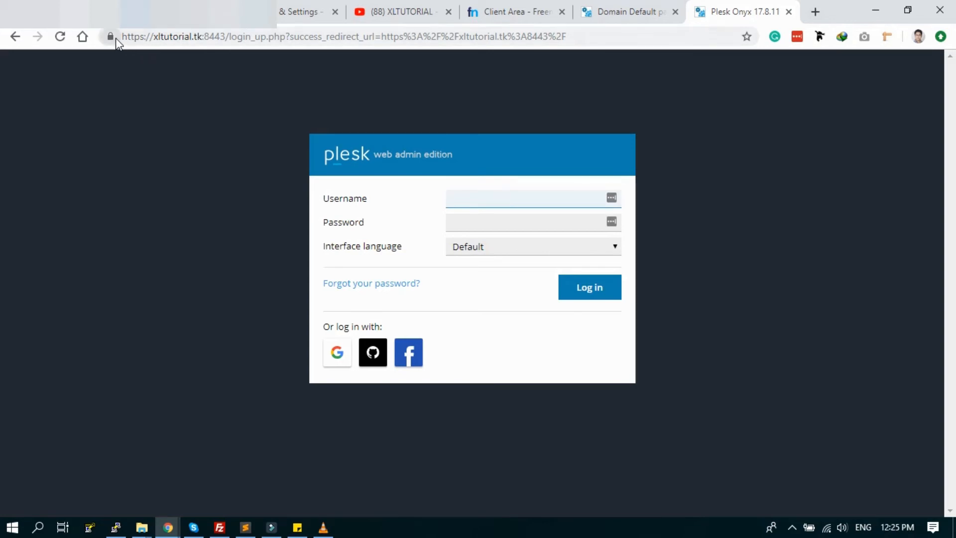
- Sign in with username admin and its password
{"action": "left_click", "coordinate": [524, 198]}
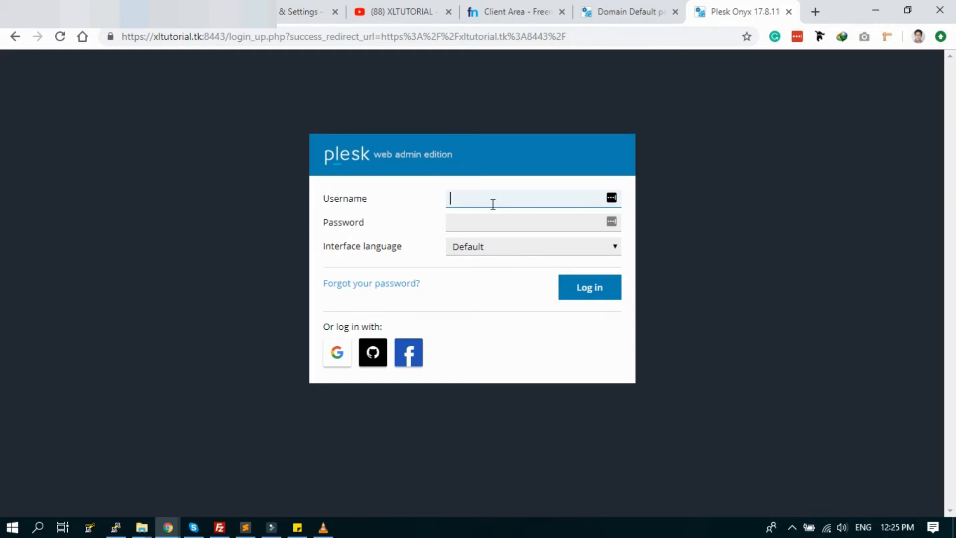
{"action": "type", "text": "admin"}
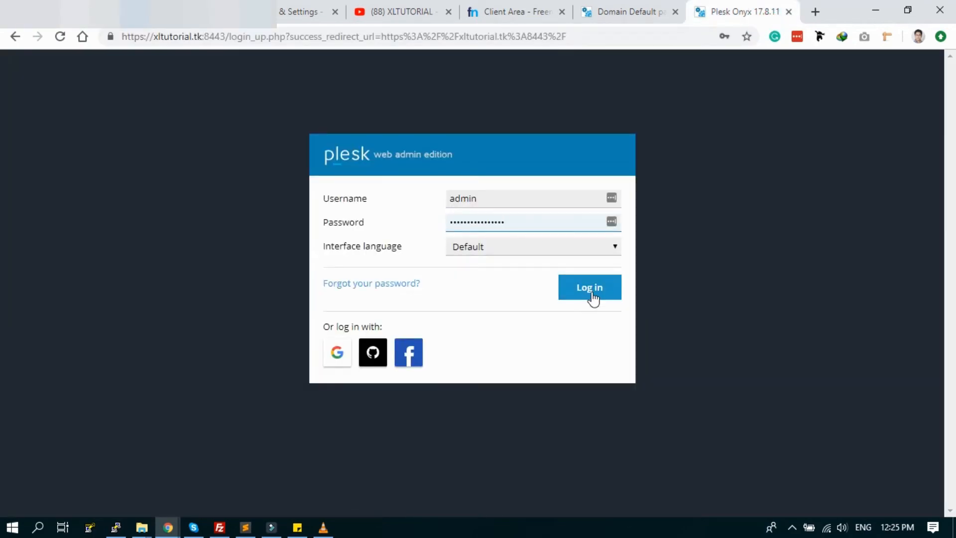
{"action": "left_click", "coordinate": [590, 288]}
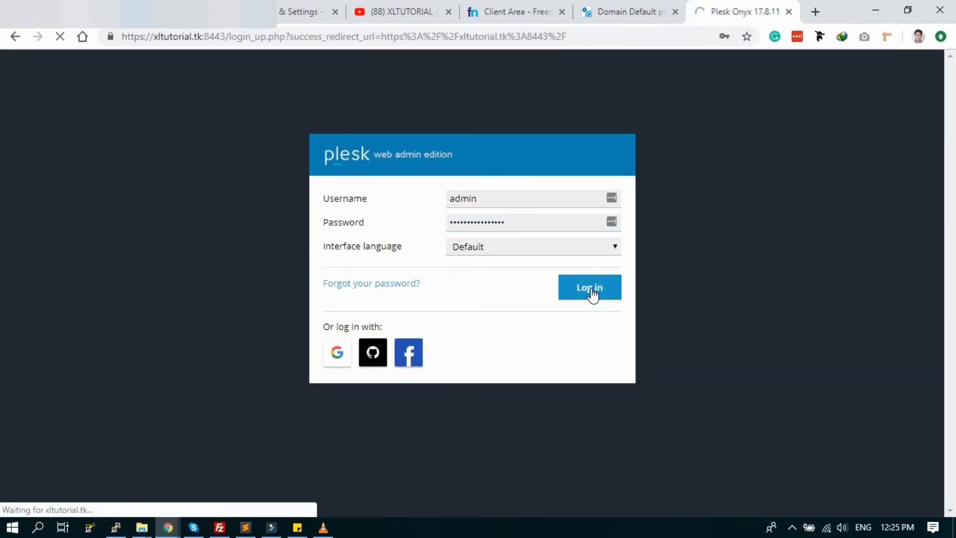
{"action": "left_click", "coordinate": [589, 288]}
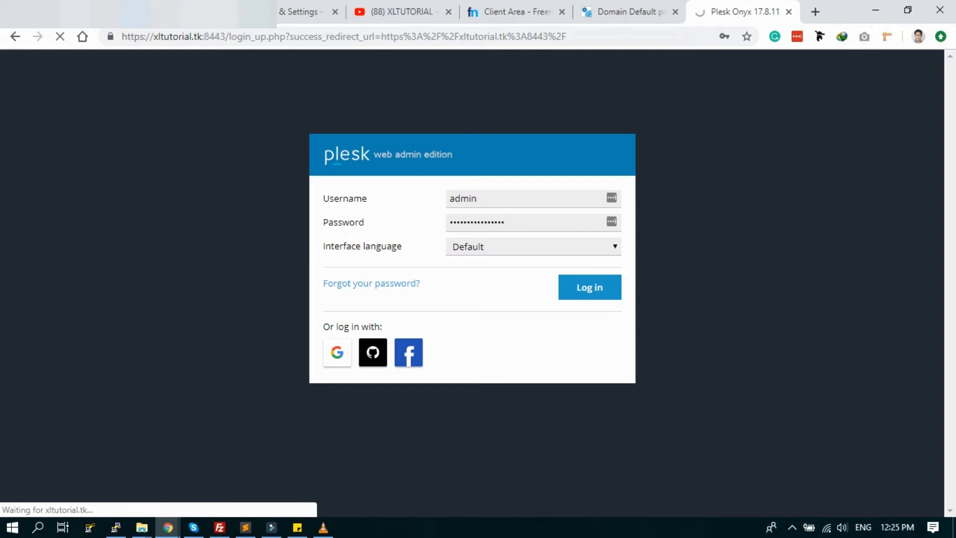
{"action": "left_click", "coordinate": [589, 287]}
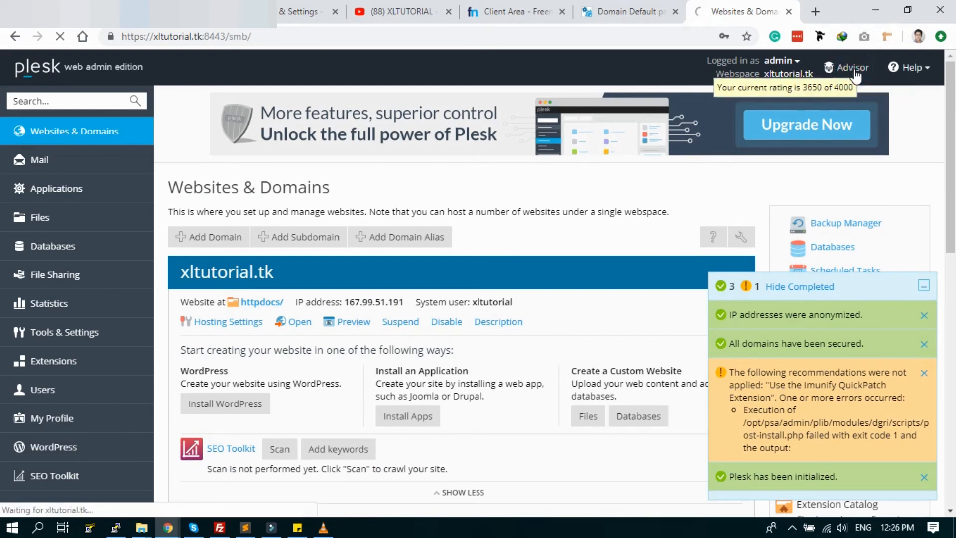
- Open Advisor, highlight the 3600 server rating, and review the recommendations
{"action": "left_click", "coordinate": [848, 68]}
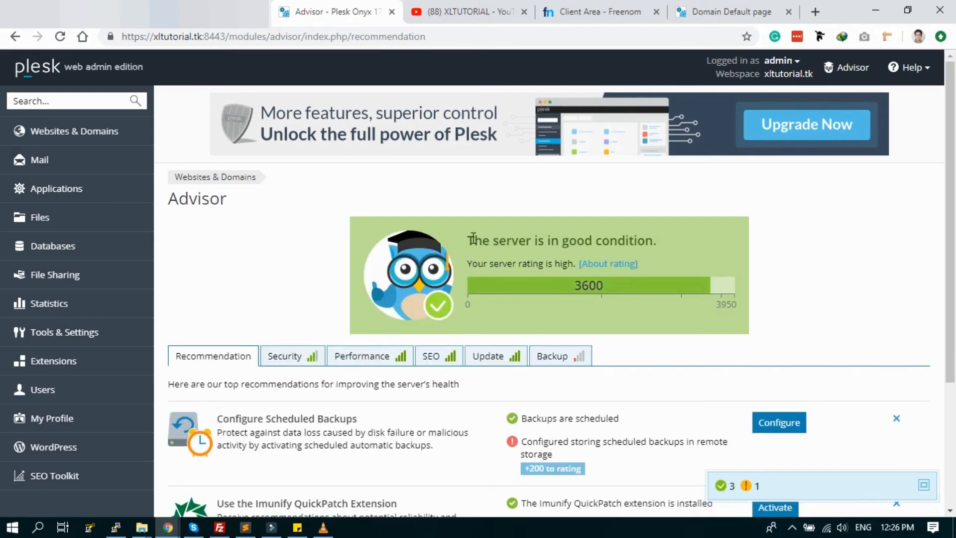
{"action": "left_click_drag", "start_coordinate": [472, 240], "coordinate": [652, 240]}
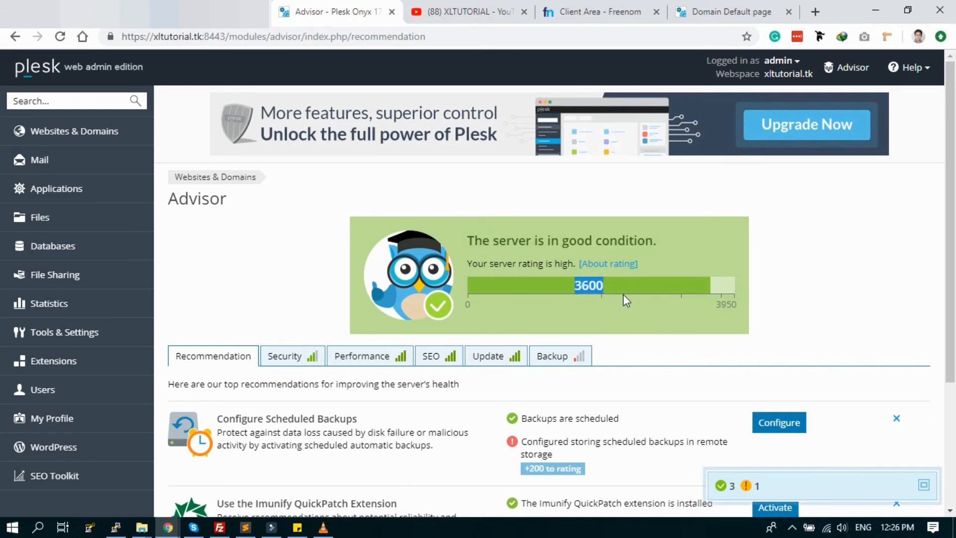
{"action": "scroll", "scroll_direction": "down", "scroll_amount": 3}
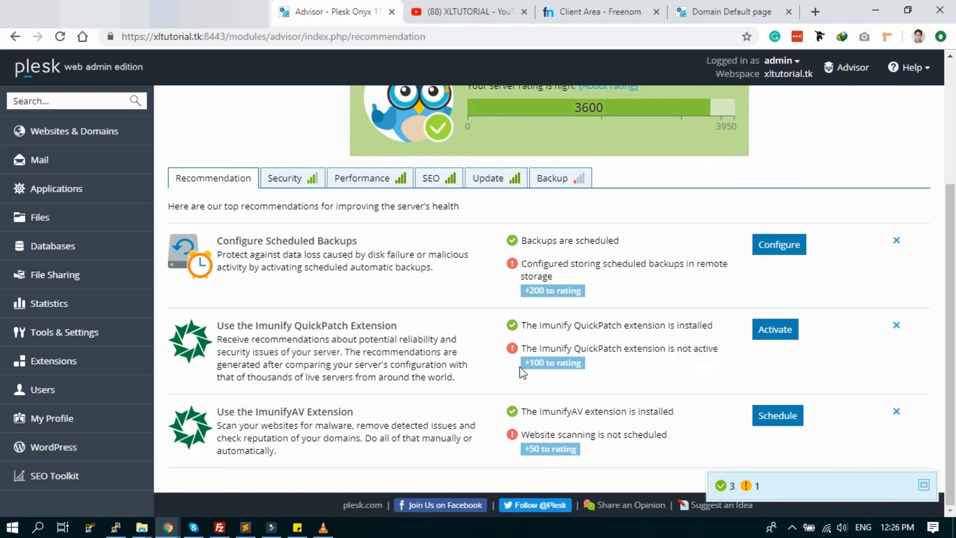
{"action": "mouse_move", "coordinate": [466, 357]}
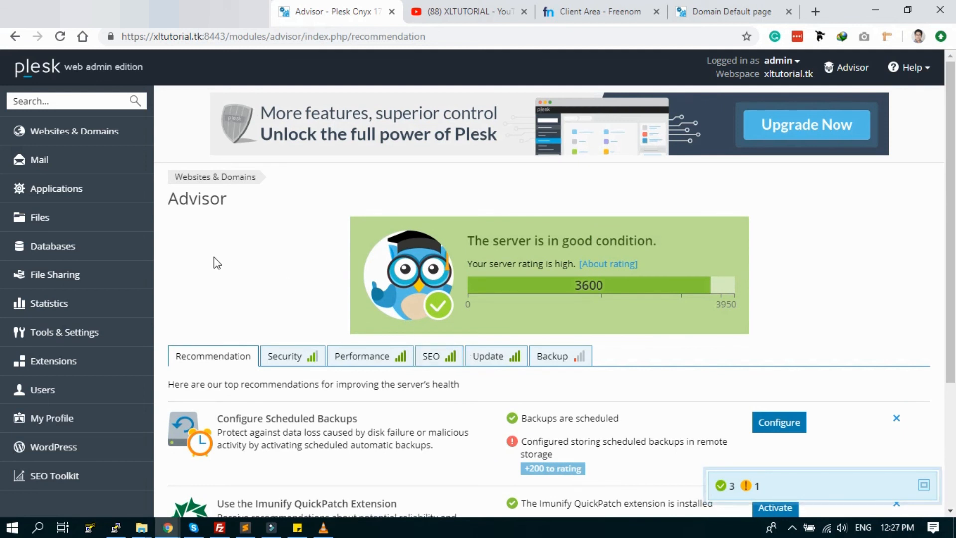
{"action": "scroll", "scroll_direction": "down", "scroll_amount": 3}
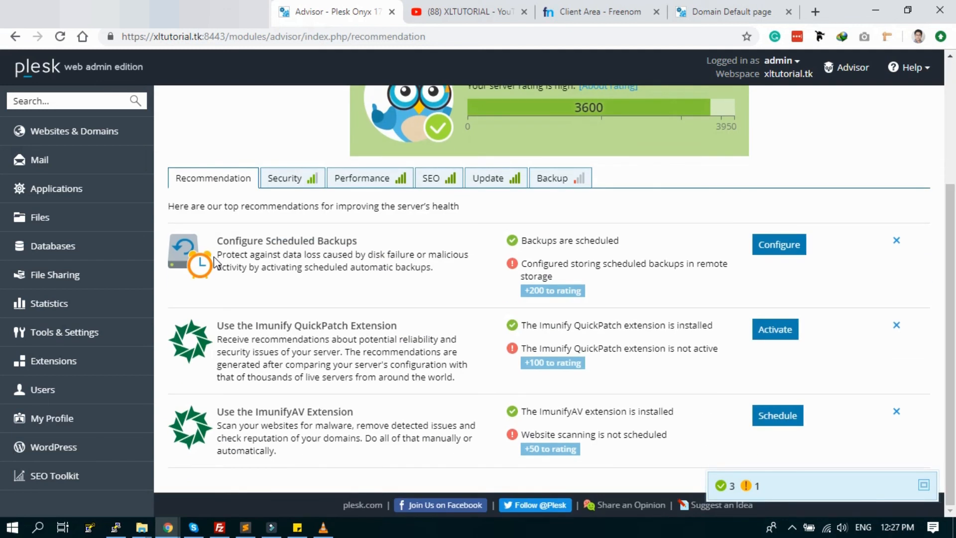